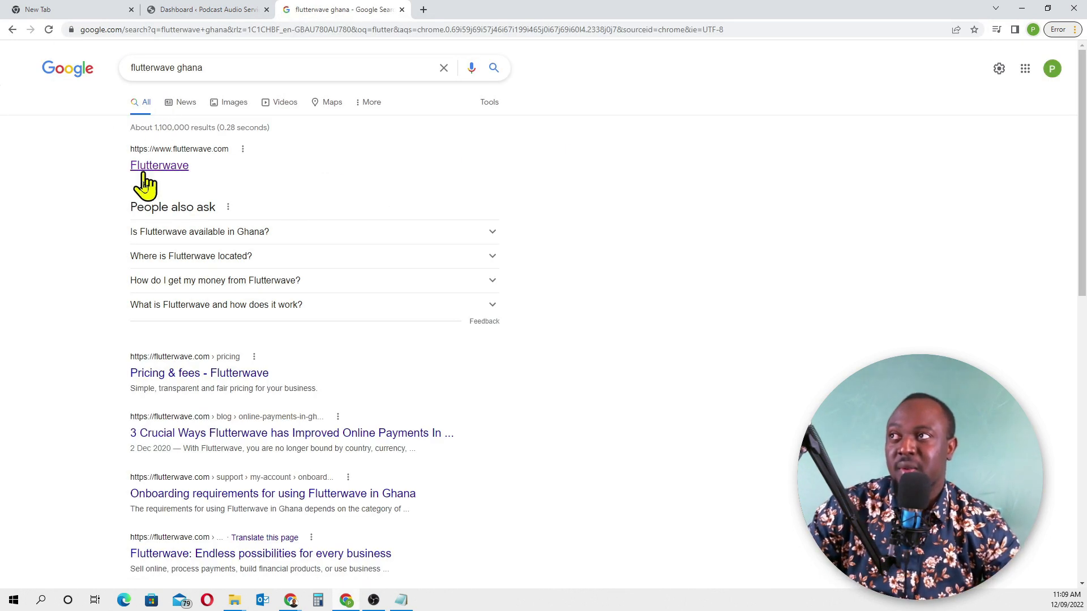
Step: Open the Flutterwave homepage from the 'flutterwave ghana' Google results
{"action": "left_click", "coordinate": [159, 164]}
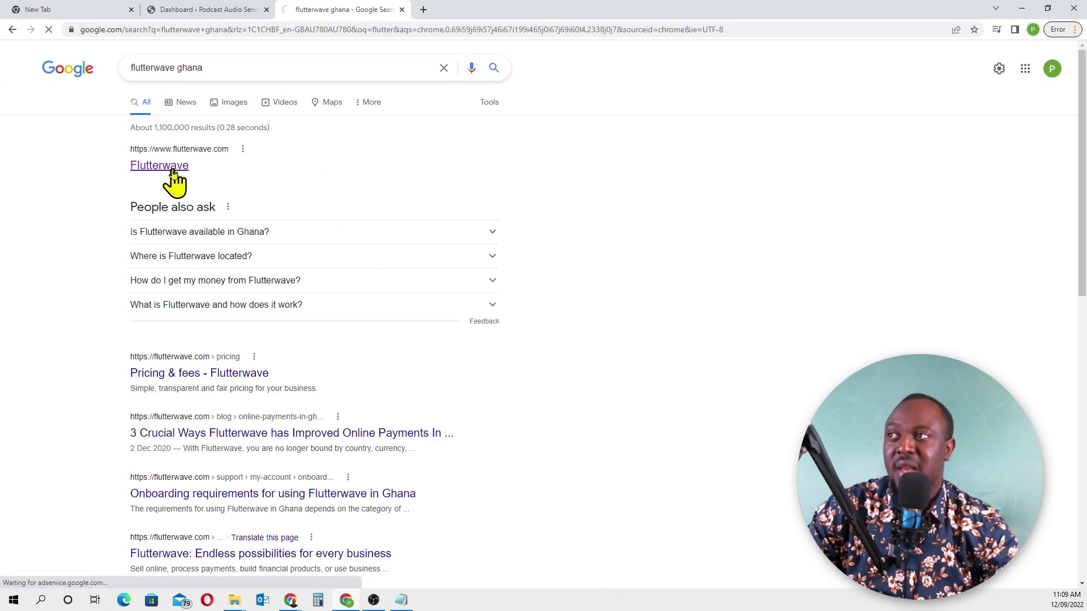
{"action": "left_click", "coordinate": [158, 165]}
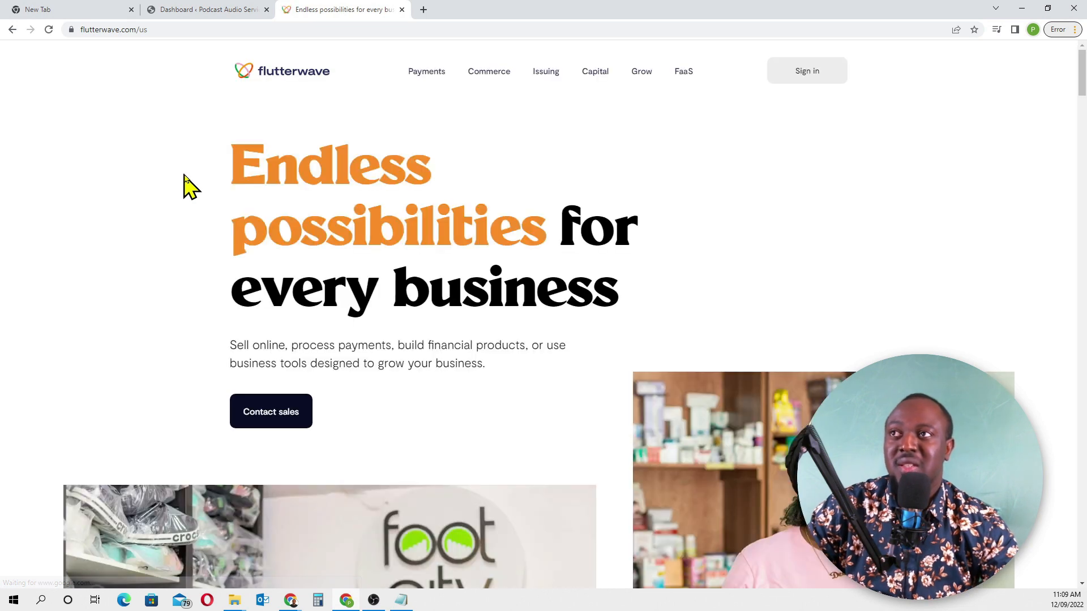
{"action": "mouse_move", "coordinate": [219, 202]}
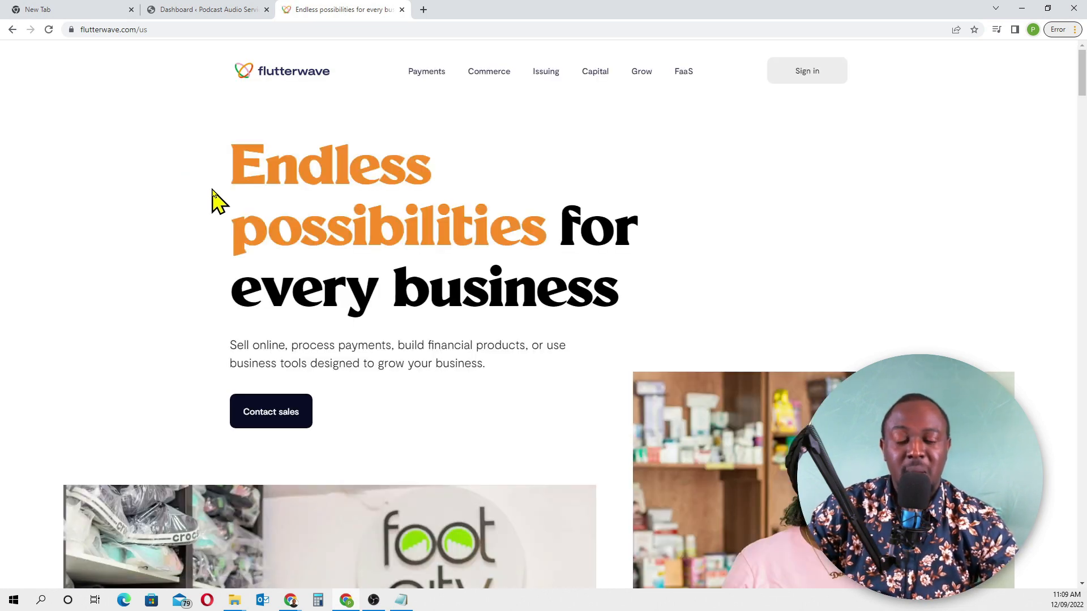
{"action": "mouse_move", "coordinate": [772, 239]}
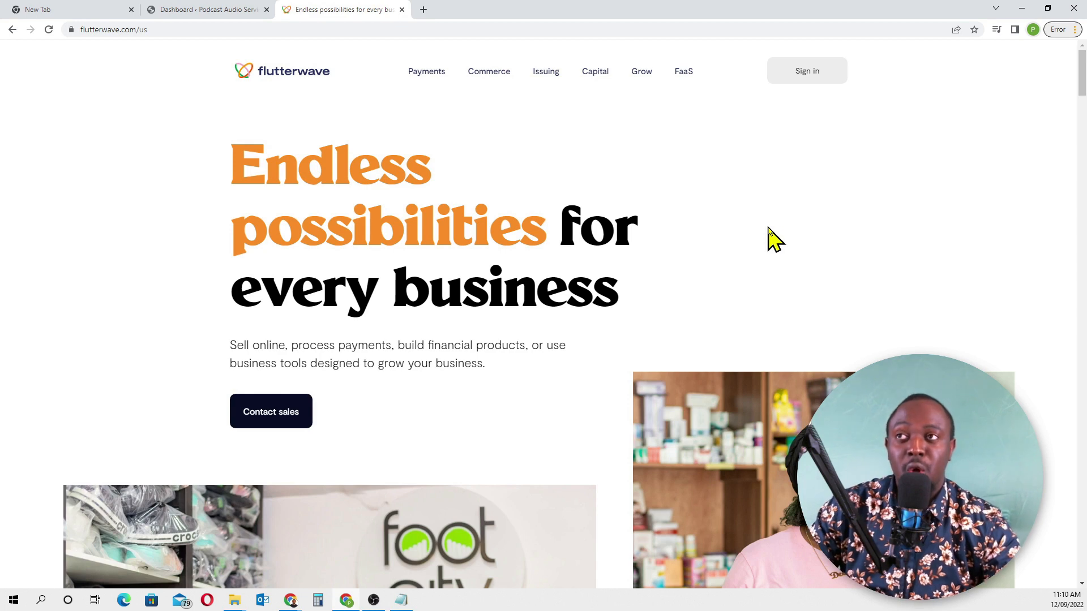
{"action": "mouse_move", "coordinate": [818, 180]}
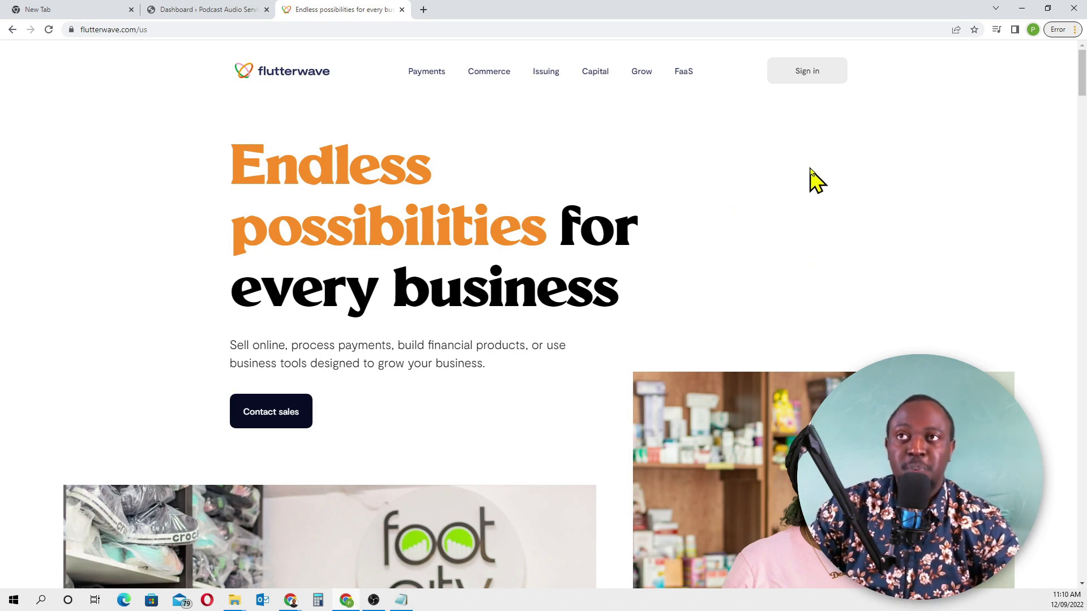
Step: Go from Flutterwave's sign-in page to the new-account registration form
{"action": "left_click", "coordinate": [806, 70]}
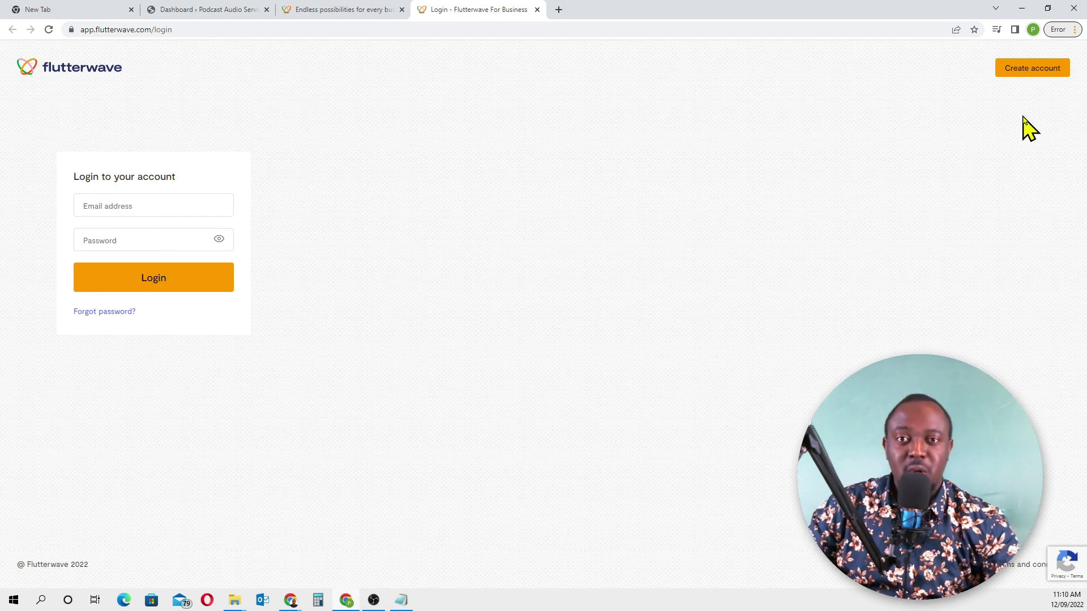
{"action": "left_click", "coordinate": [1032, 68]}
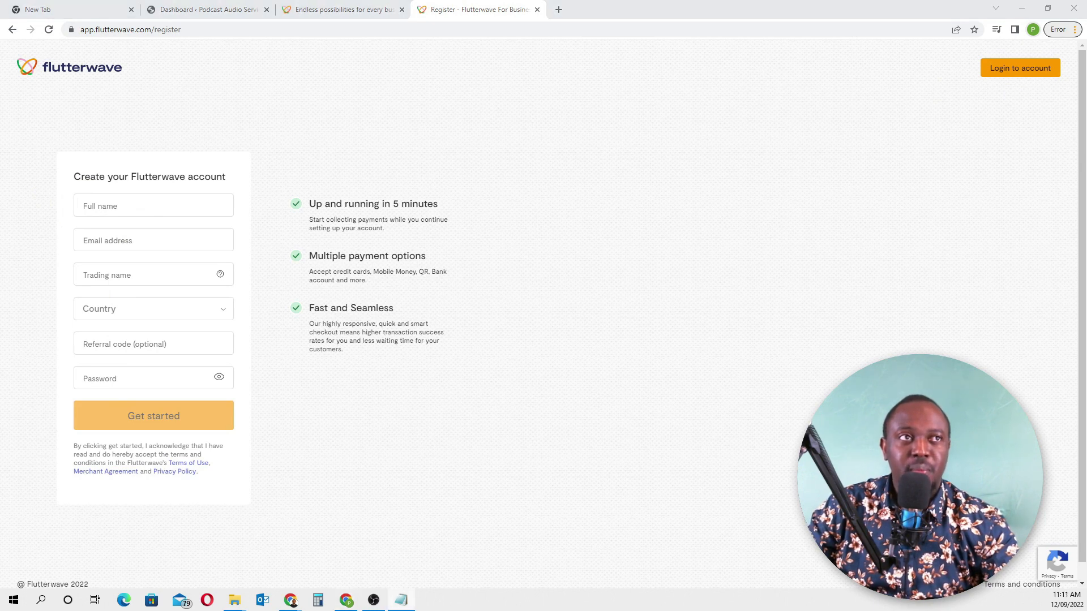
{"action": "mouse_move", "coordinate": [177, 219]}
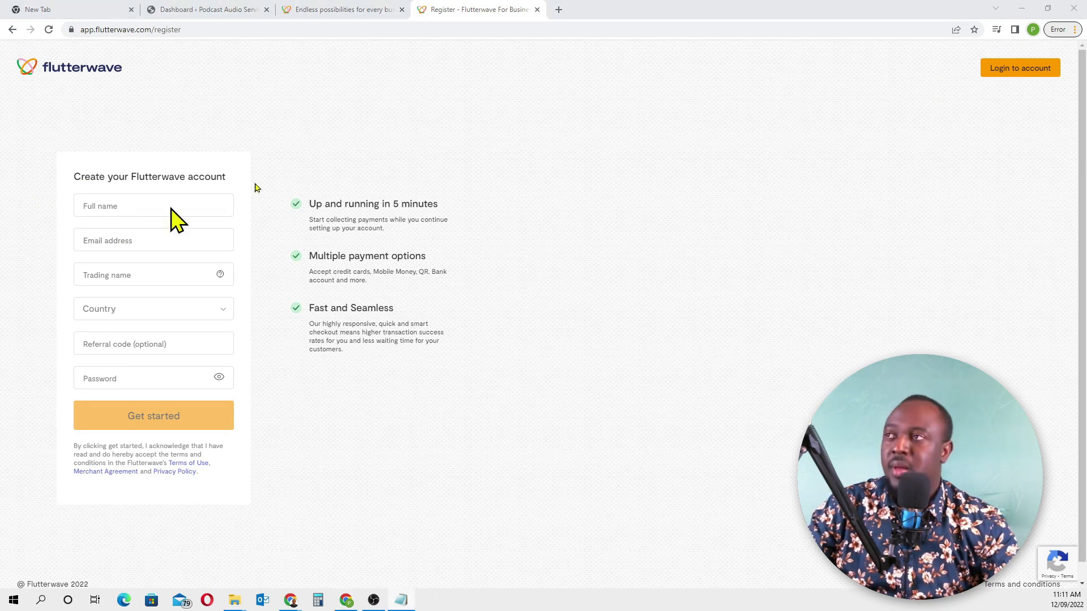
{"action": "left_click", "coordinate": [153, 205]}
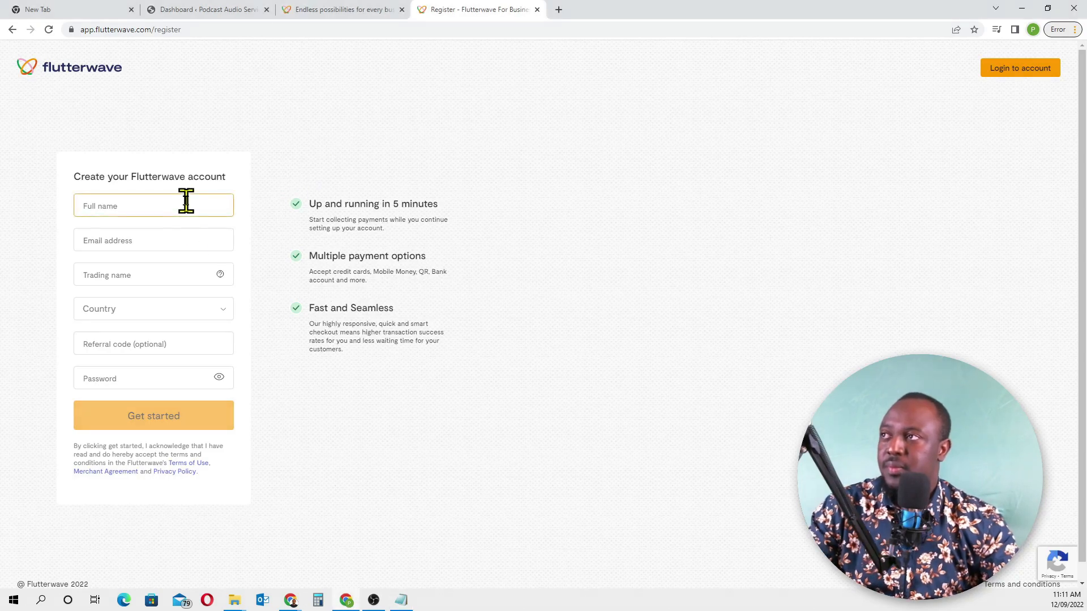
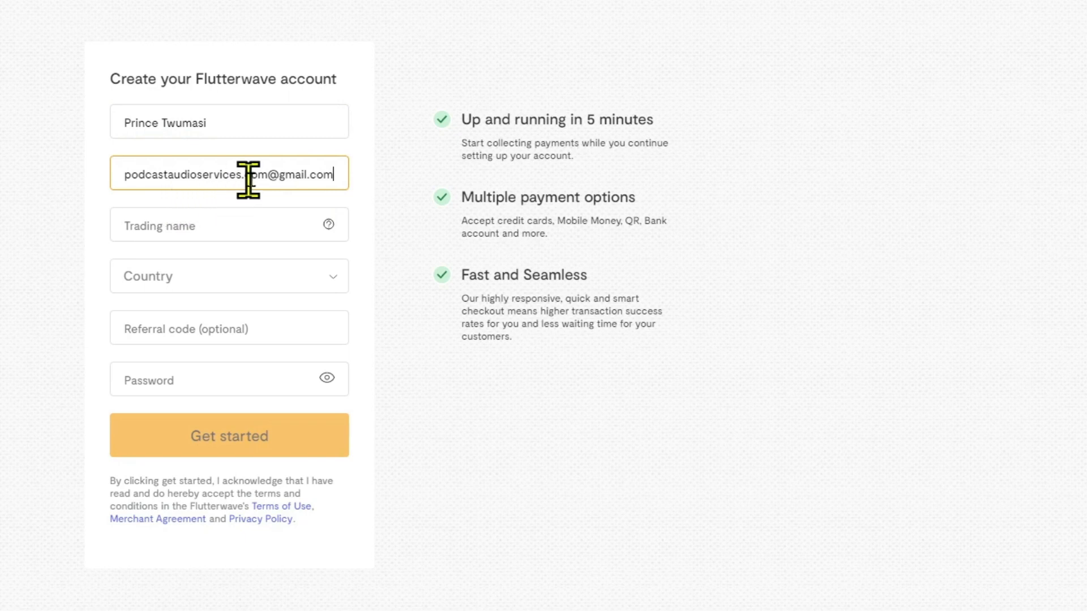
{"action": "left_click", "coordinate": [228, 225]}
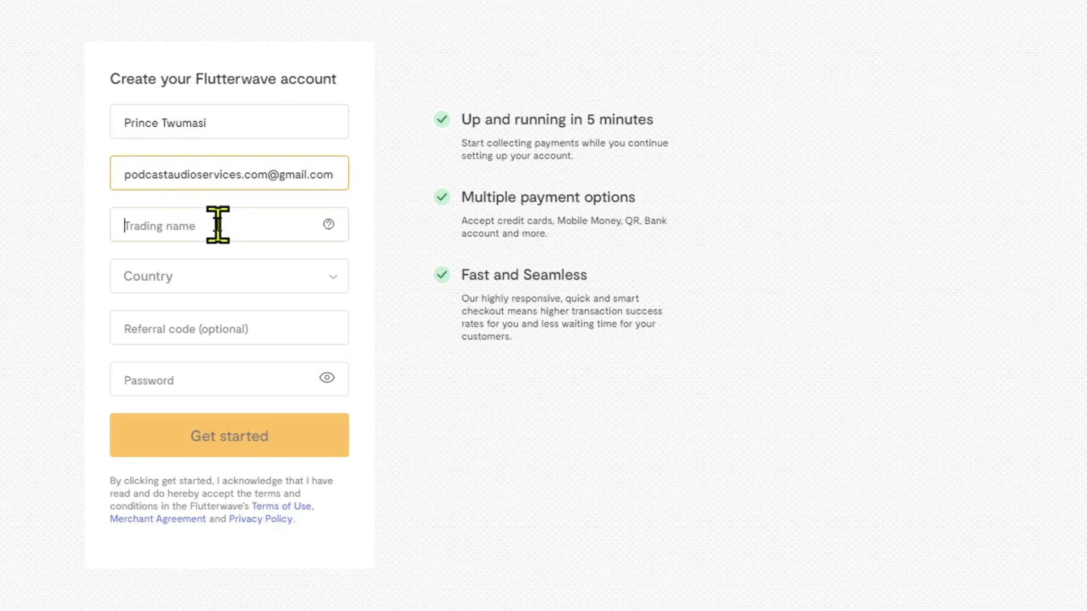
{"action": "type", "text": "Po"}
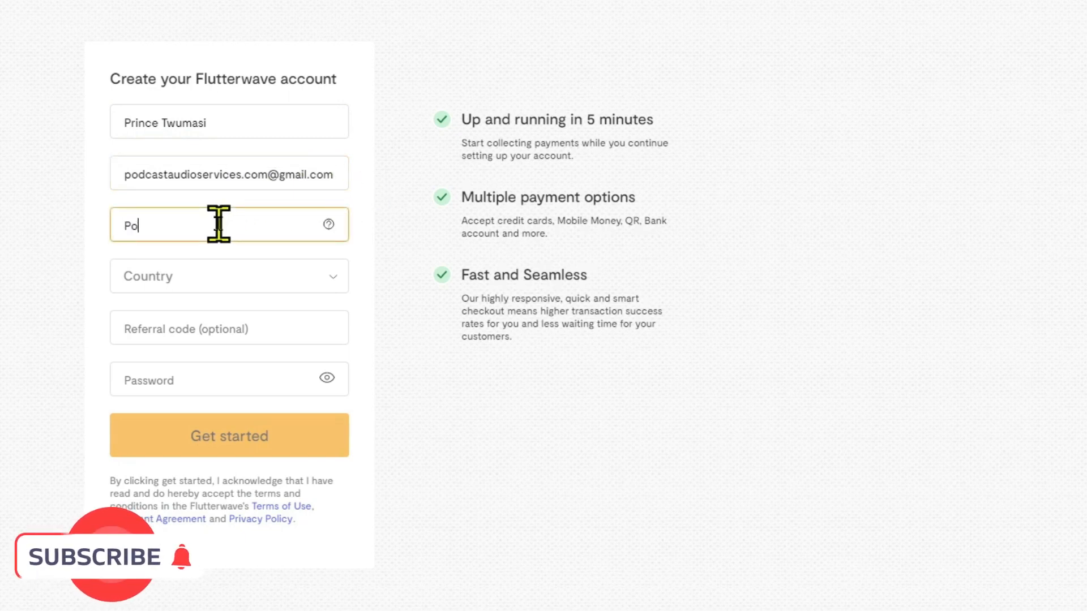
{"action": "type", "text": "Podcast Audio Servc"}
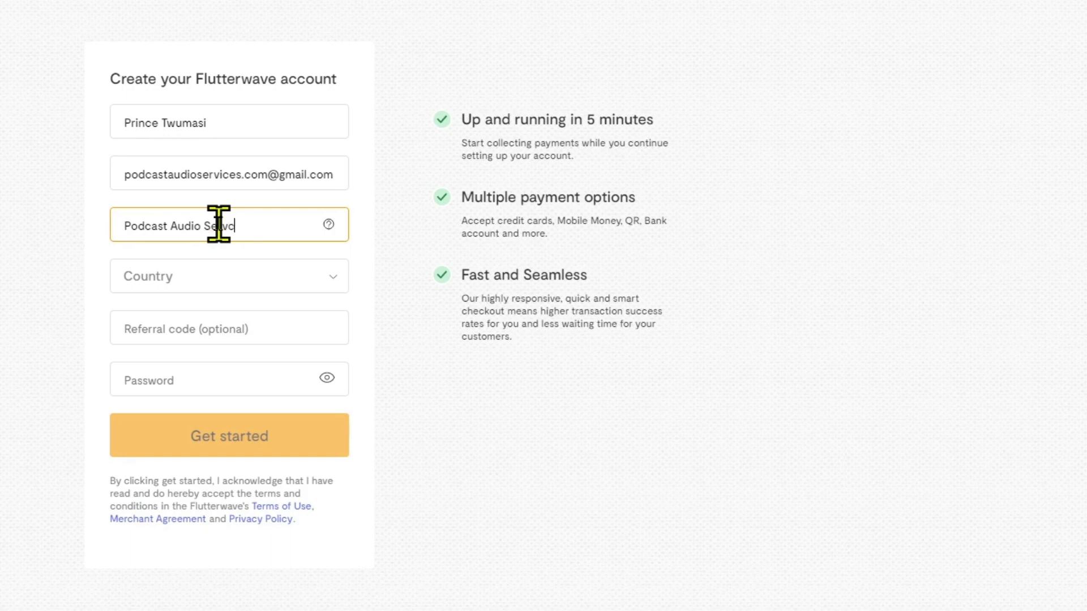
{"action": "left_click", "coordinate": [154, 309]}
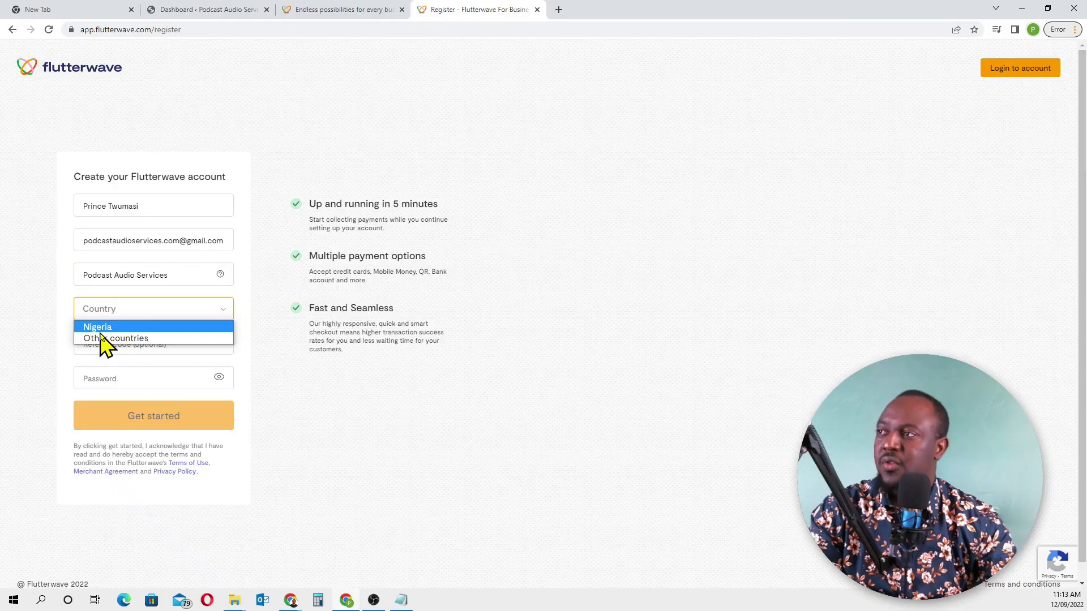
Step: Choose Other countries and note wanting Flutterwave as the new website's payment gateway
{"action": "left_click", "coordinate": [115, 339]}
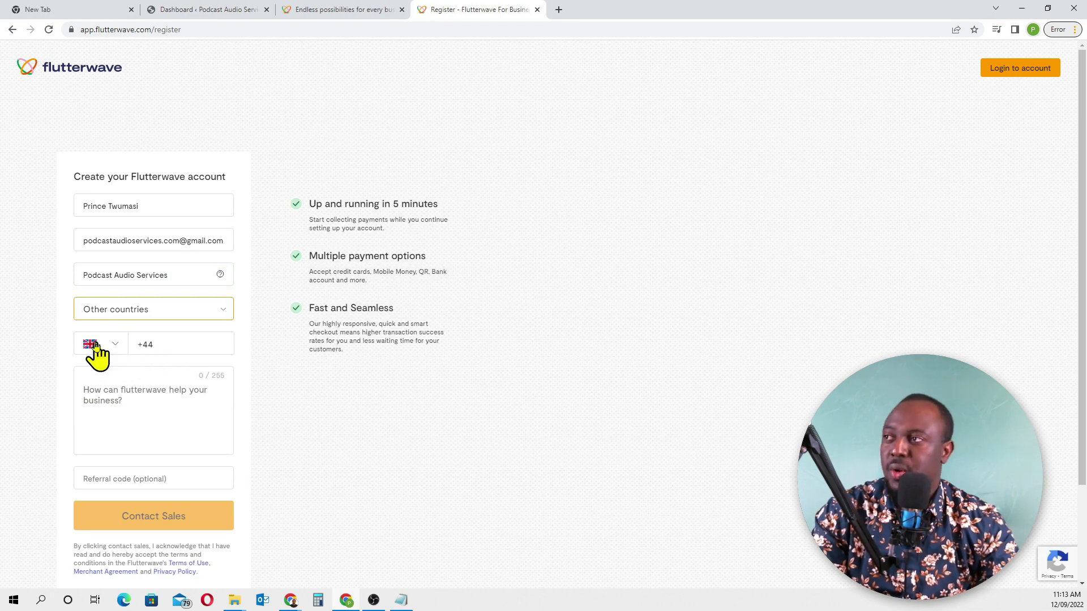
{"action": "left_click", "coordinate": [152, 410]}
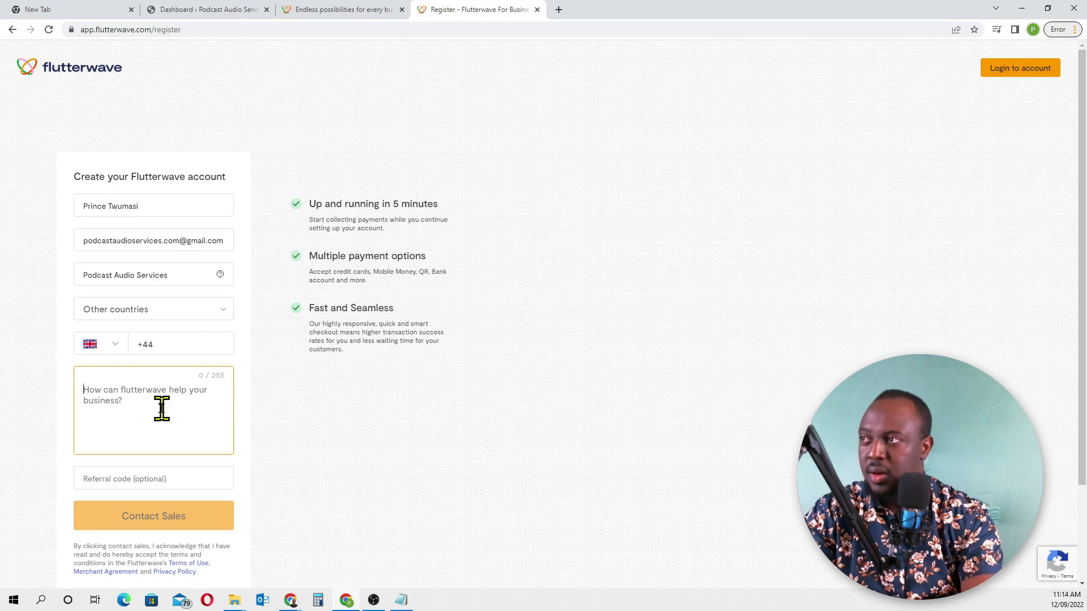
{"action": "type", "text": "I want to u"}
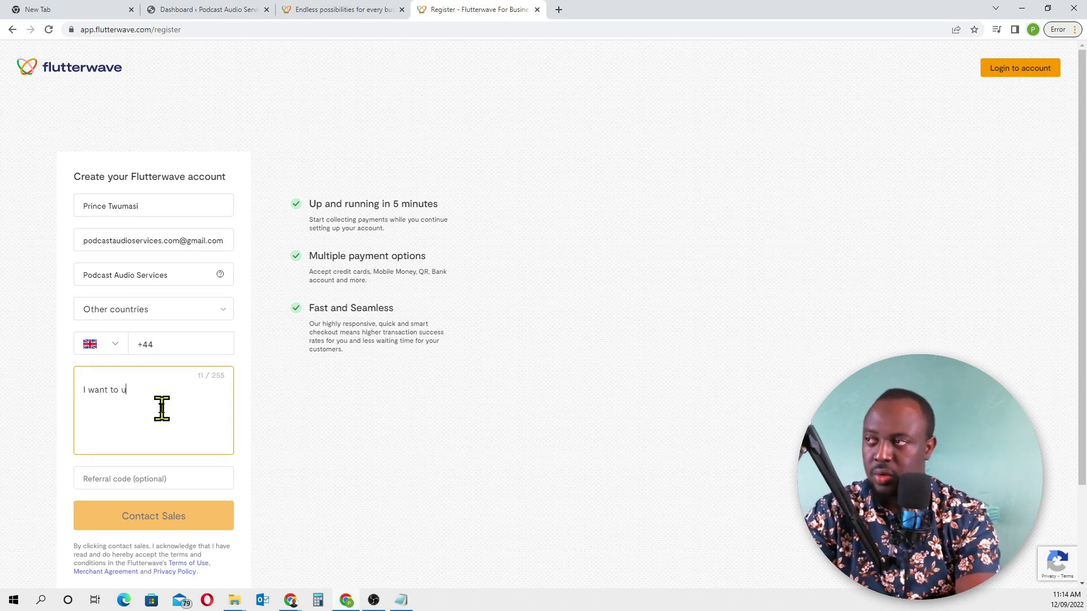
{"action": "type", "text": "se flutterwave as payment"}
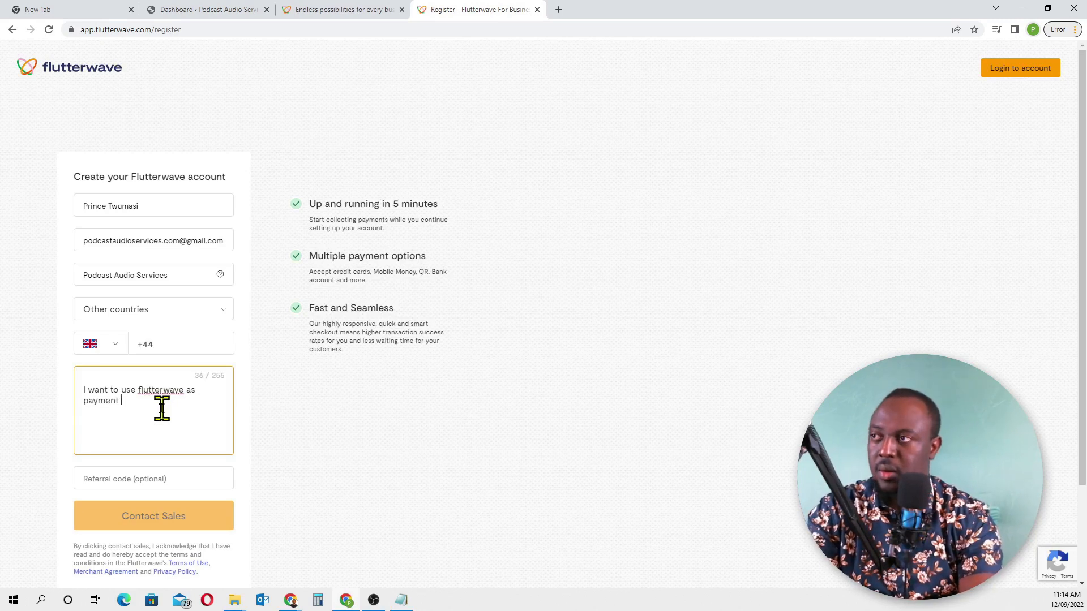
{"action": "type", "text": "gateway for my new we"}
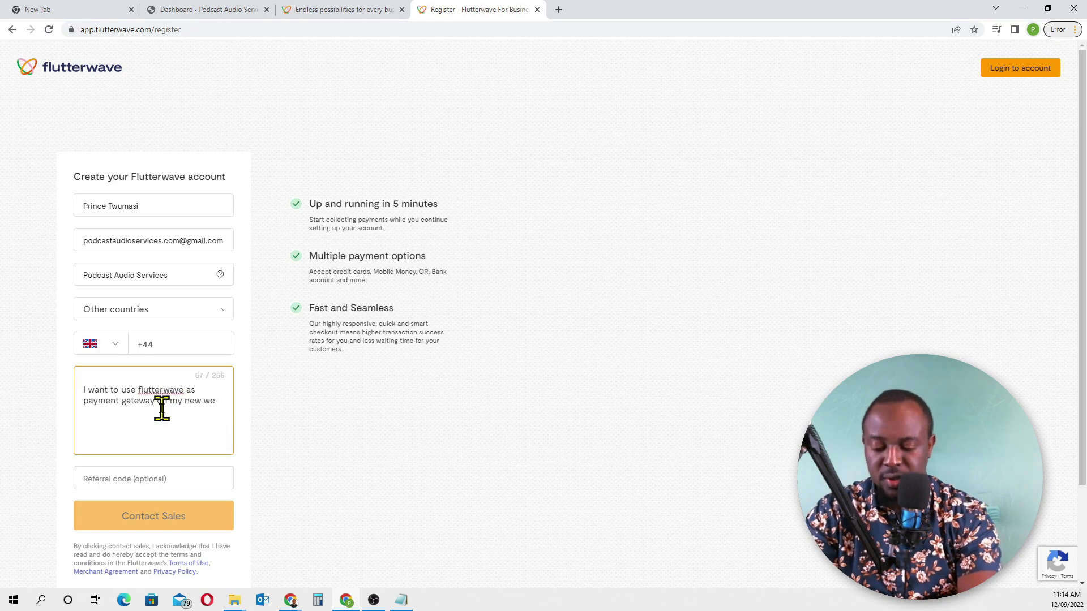
{"action": "type", "text": "bsite"}
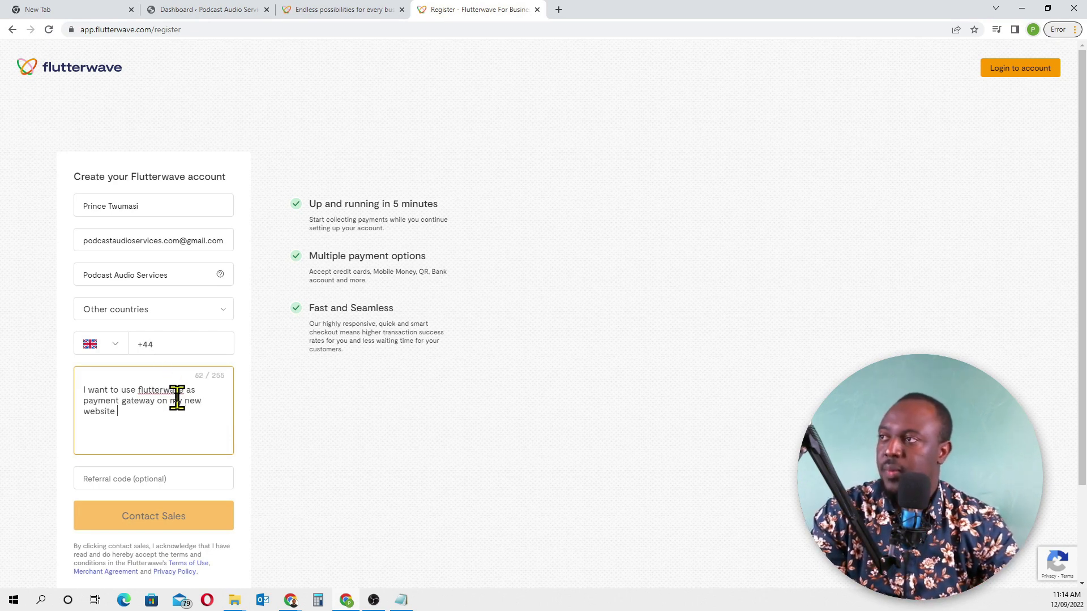
{"action": "mouse_move", "coordinate": [176, 416]}
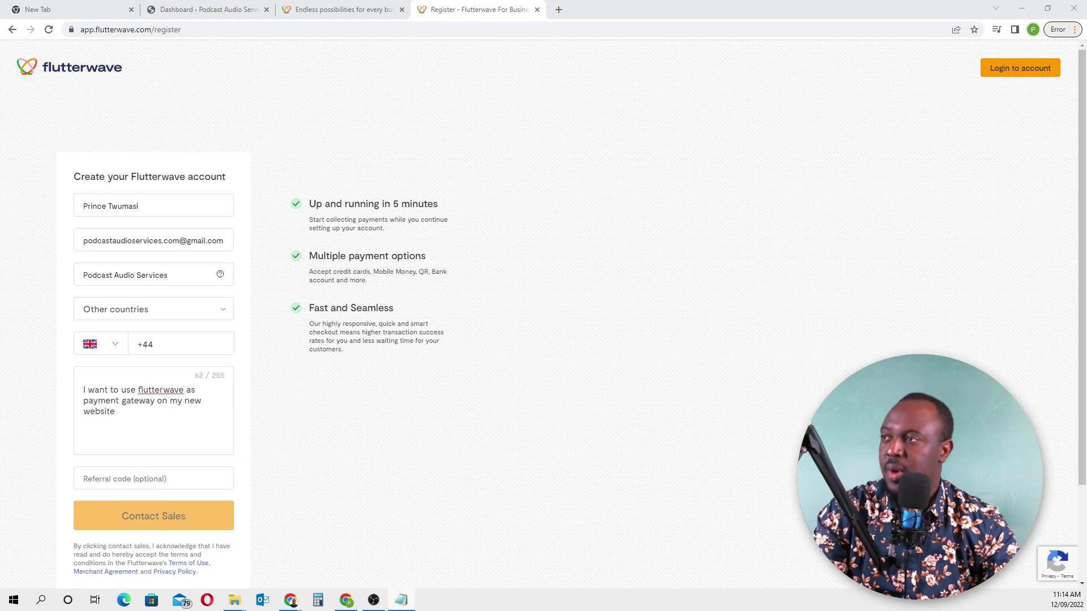
{"action": "left_click", "coordinate": [155, 476]}
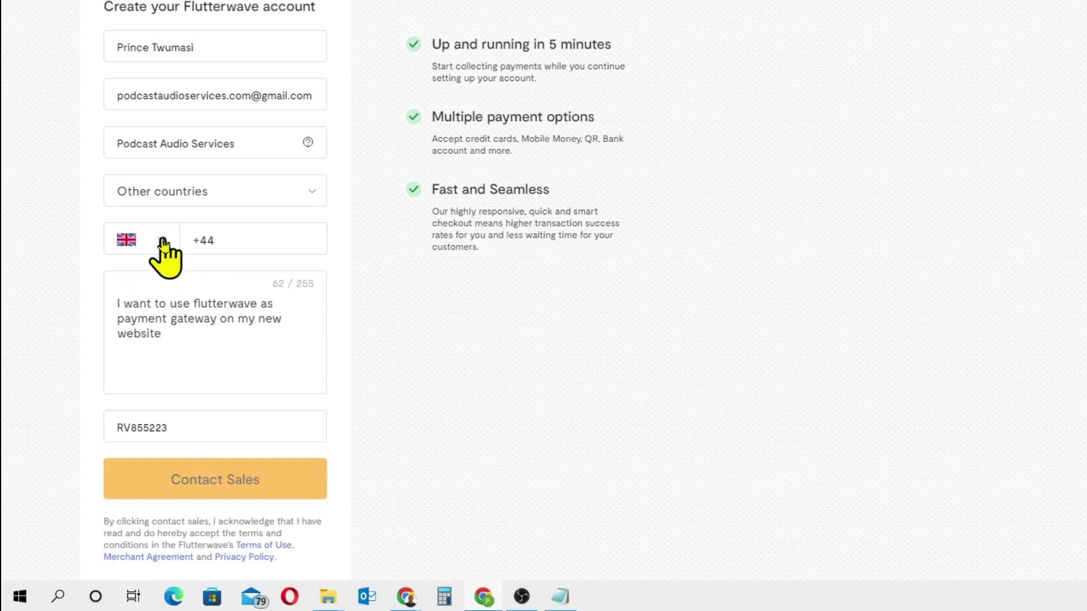
{"action": "mouse_move", "coordinate": [14, 271]}
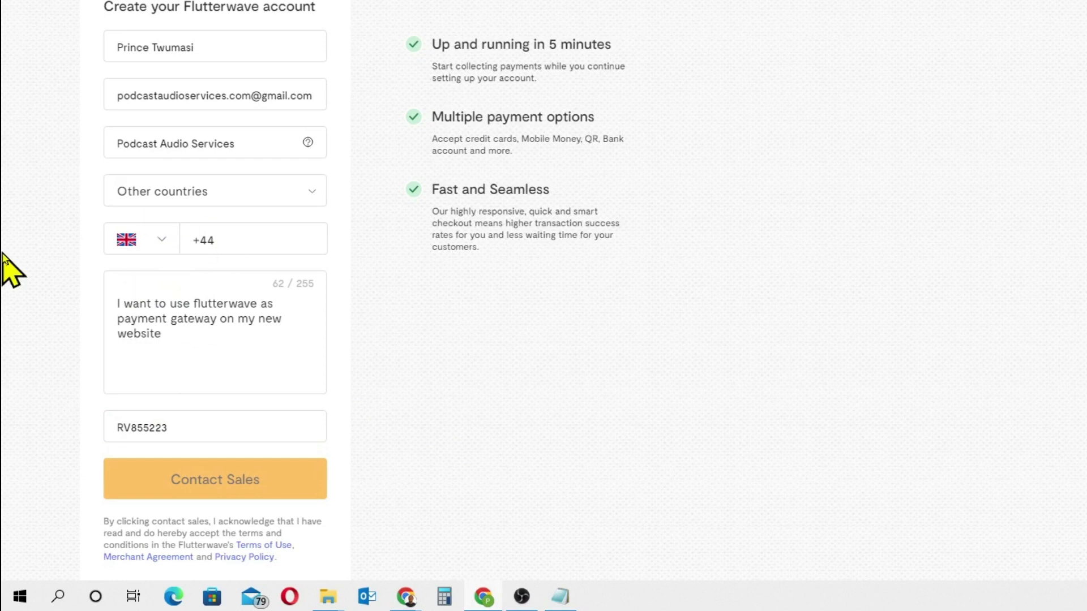
{"action": "left_click", "coordinate": [141, 240]}
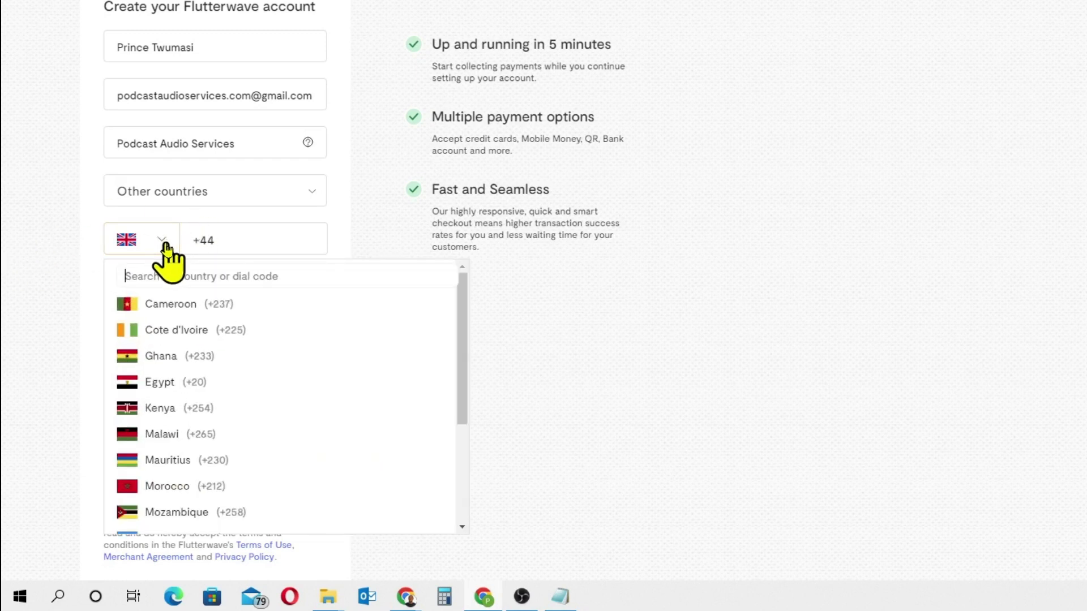
{"action": "type", "text": "gh"}
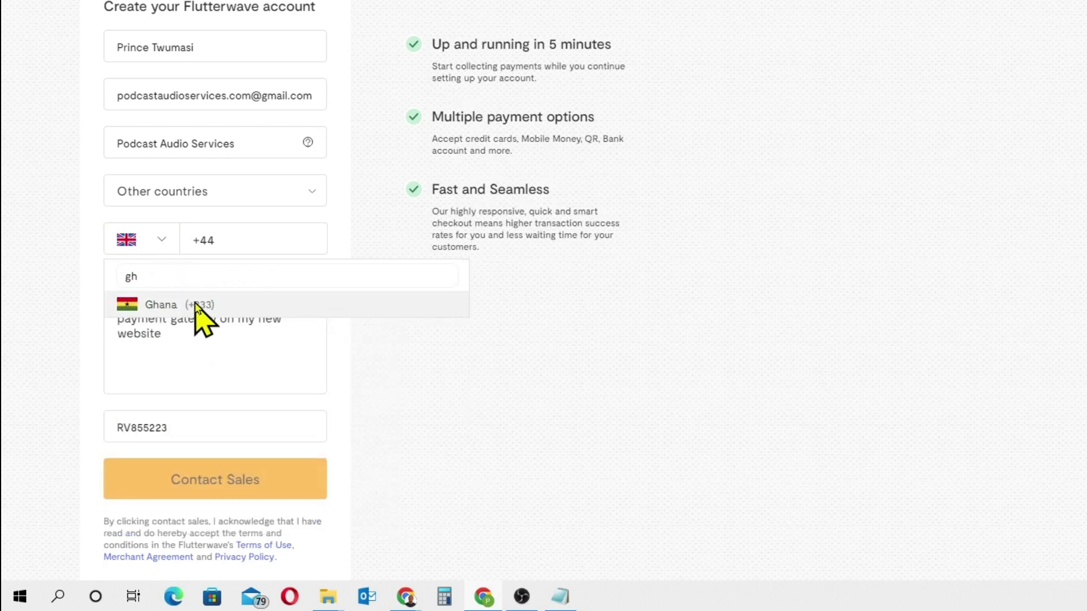
{"action": "left_click", "coordinate": [161, 305]}
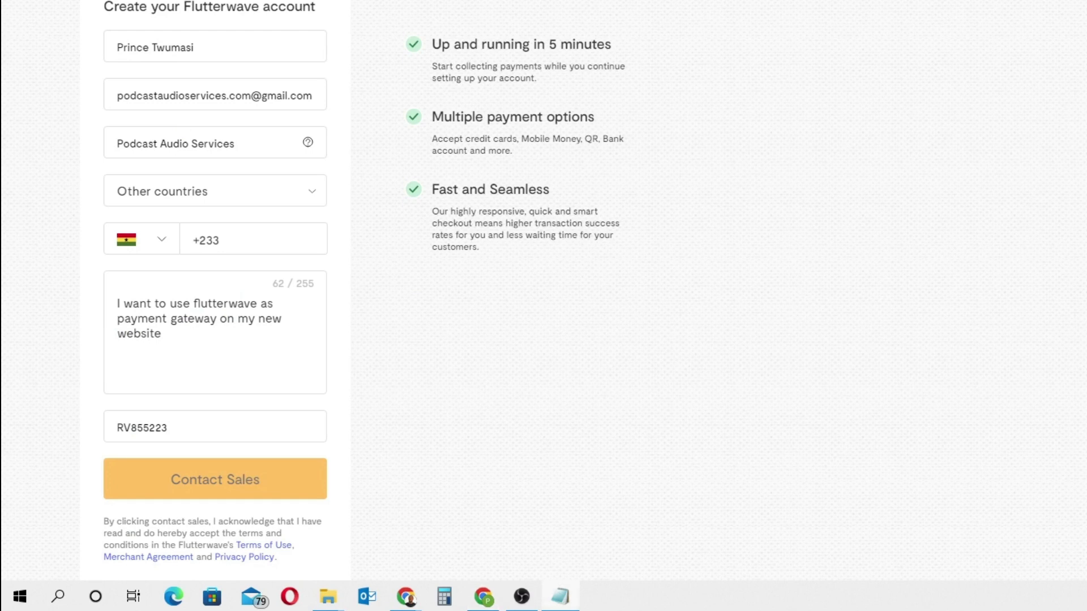
{"action": "mouse_move", "coordinate": [498, 438]}
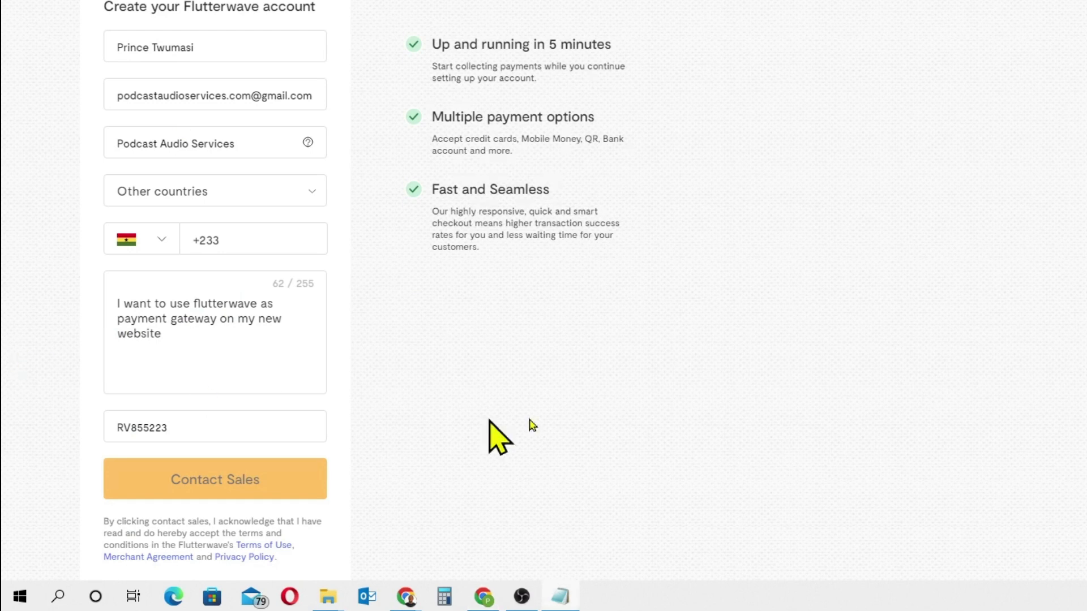
{"action": "left_click", "coordinate": [251, 238]}
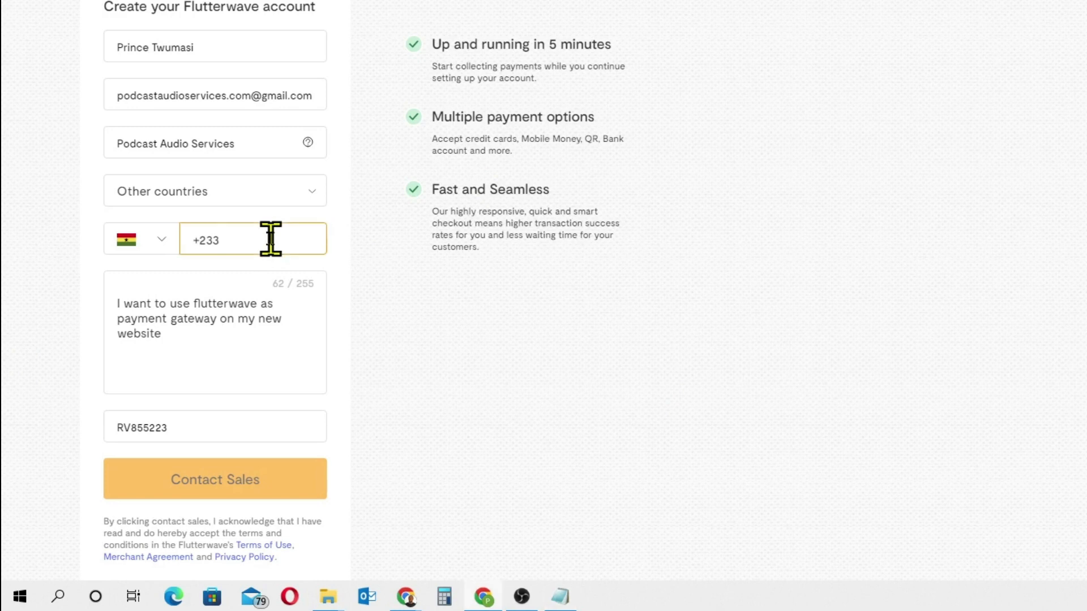
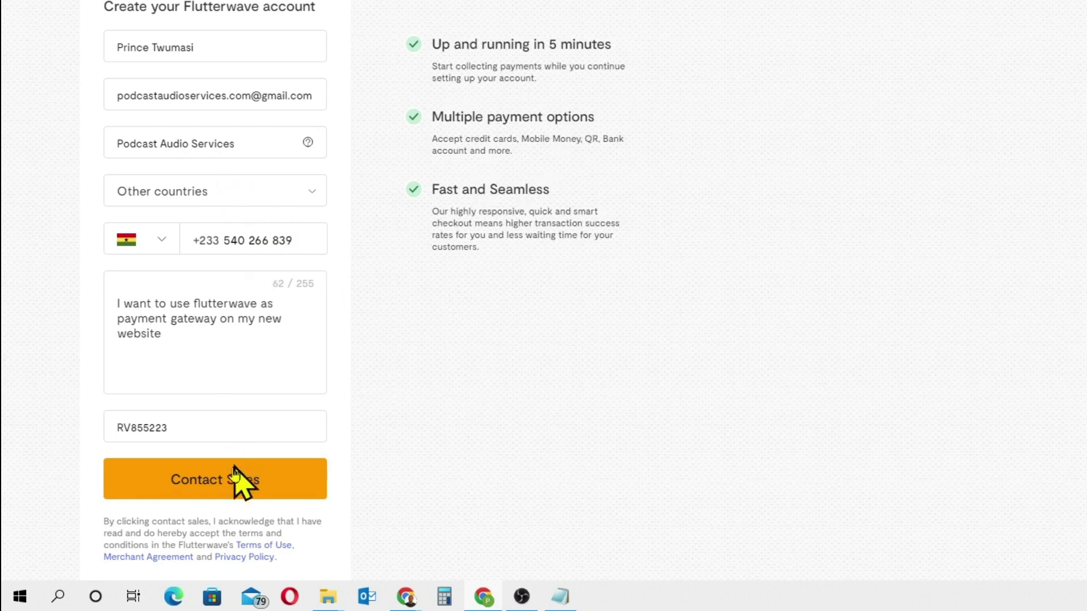
{"action": "scroll", "scroll_direction": "down", "scroll_amount": 3}
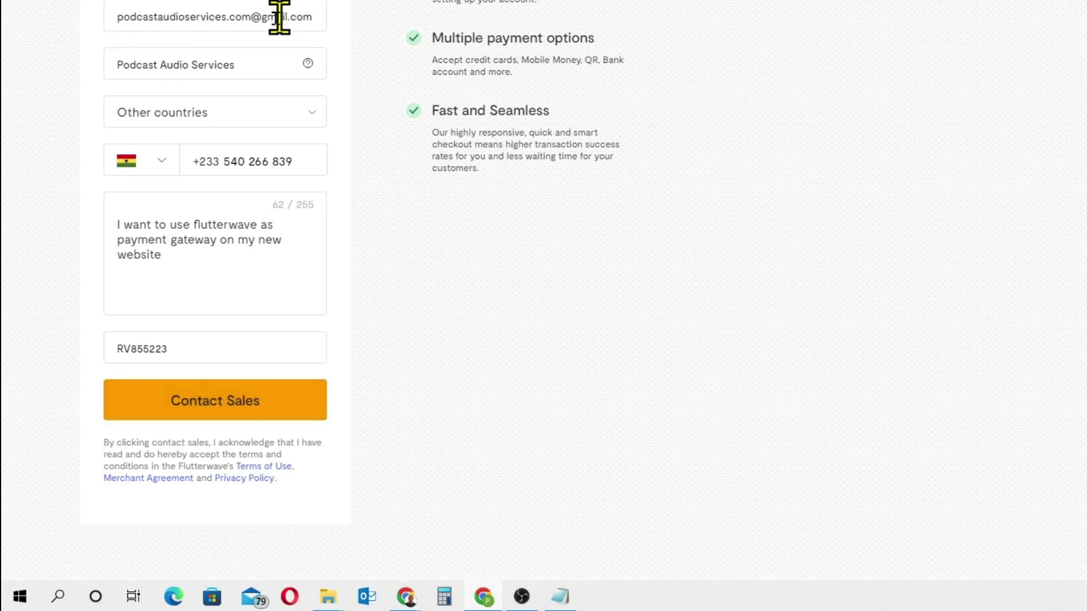
{"action": "mouse_move", "coordinate": [257, 385]}
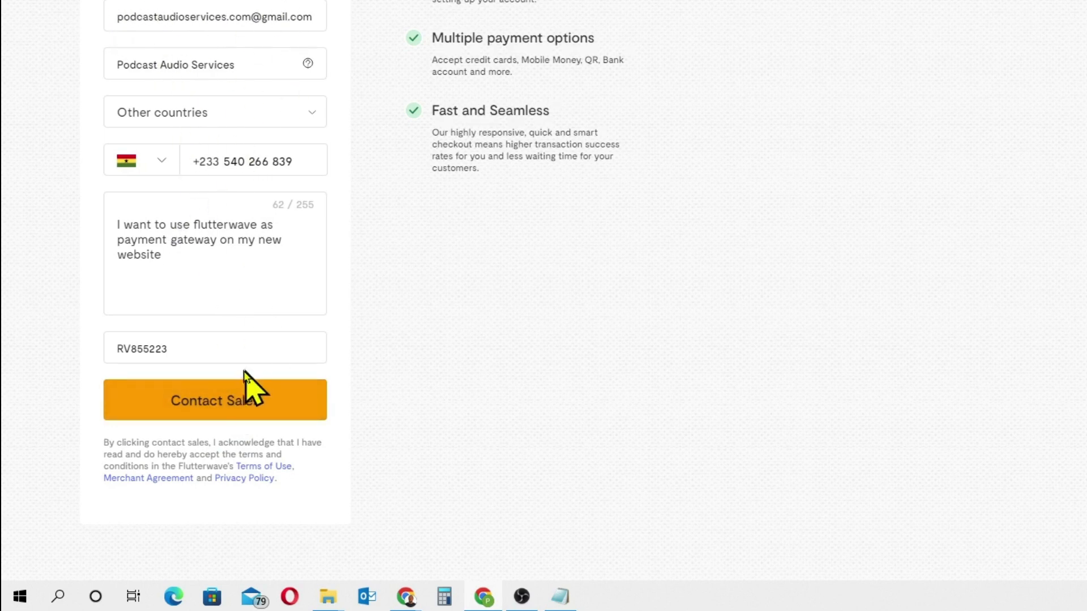
{"action": "left_click", "coordinate": [199, 260]}
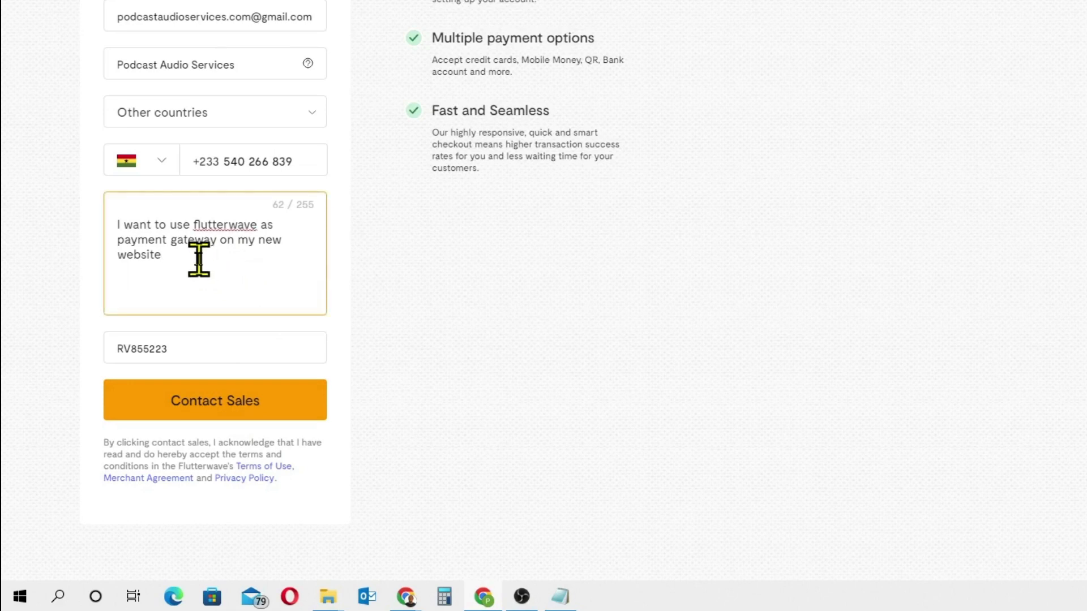
Step: Add a full stop to the message, submit Contact Sales, and return to the website
{"action": "type", "text": "."}
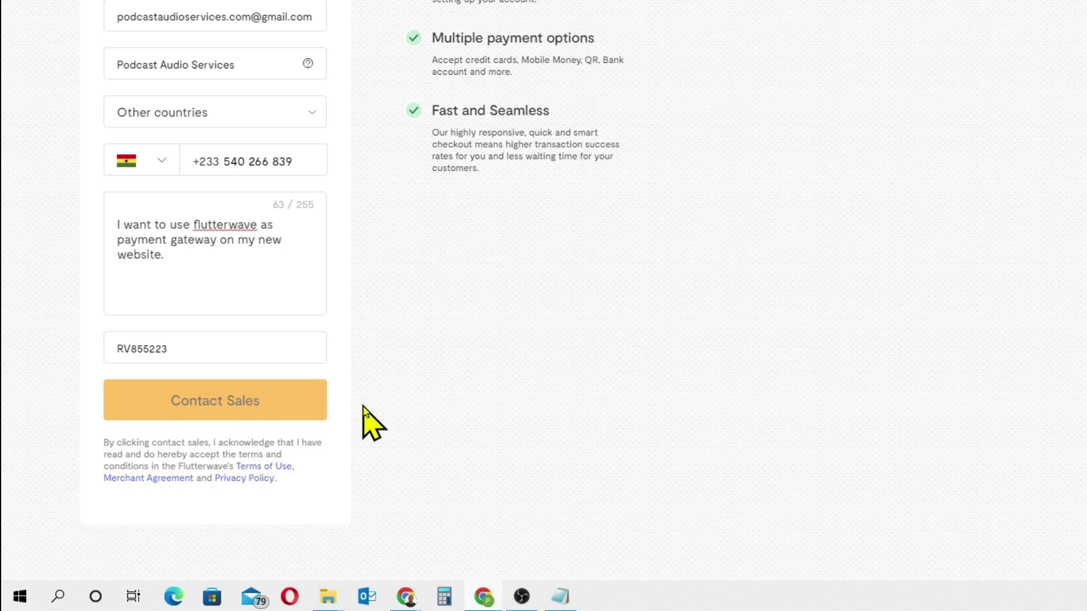
{"action": "left_click", "coordinate": [214, 400]}
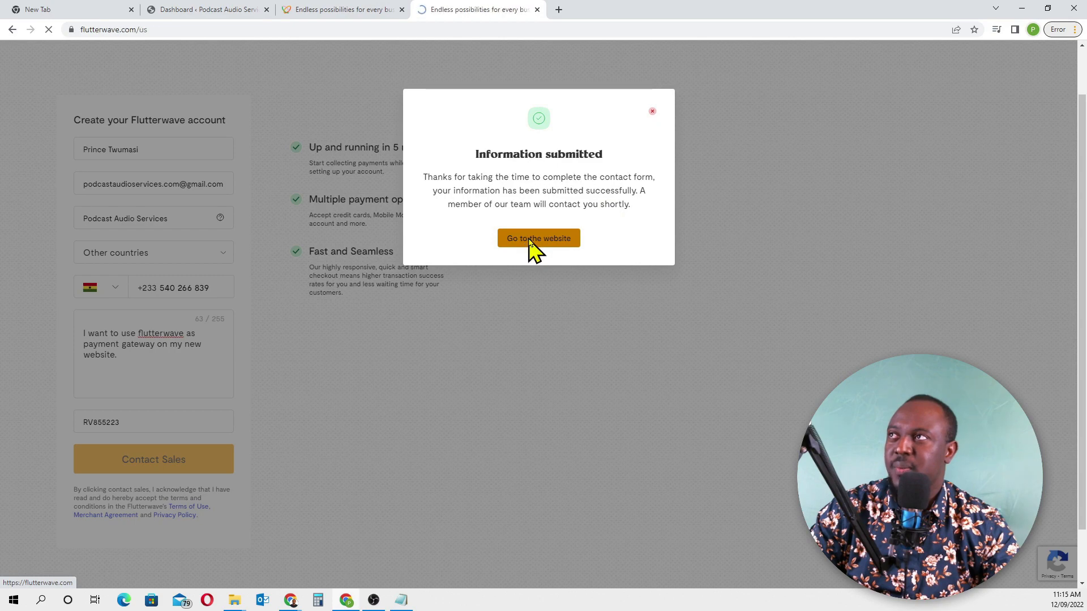
{"action": "left_click", "coordinate": [538, 238]}
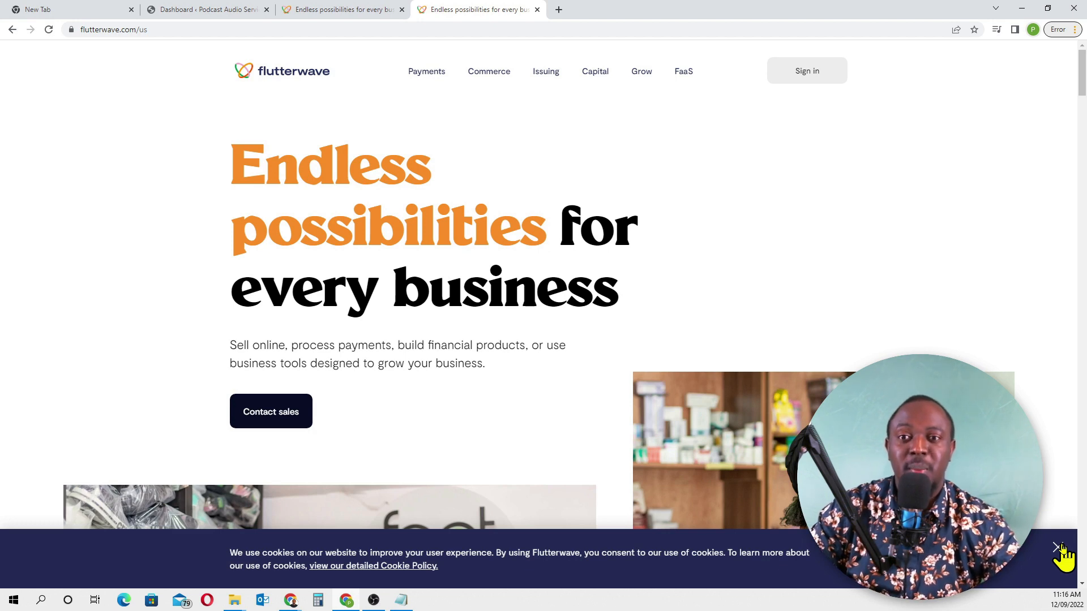
Step: Dismiss Flutterwave's cookie banner and switch to the WordPress dashboard
{"action": "left_click", "coordinate": [1061, 549]}
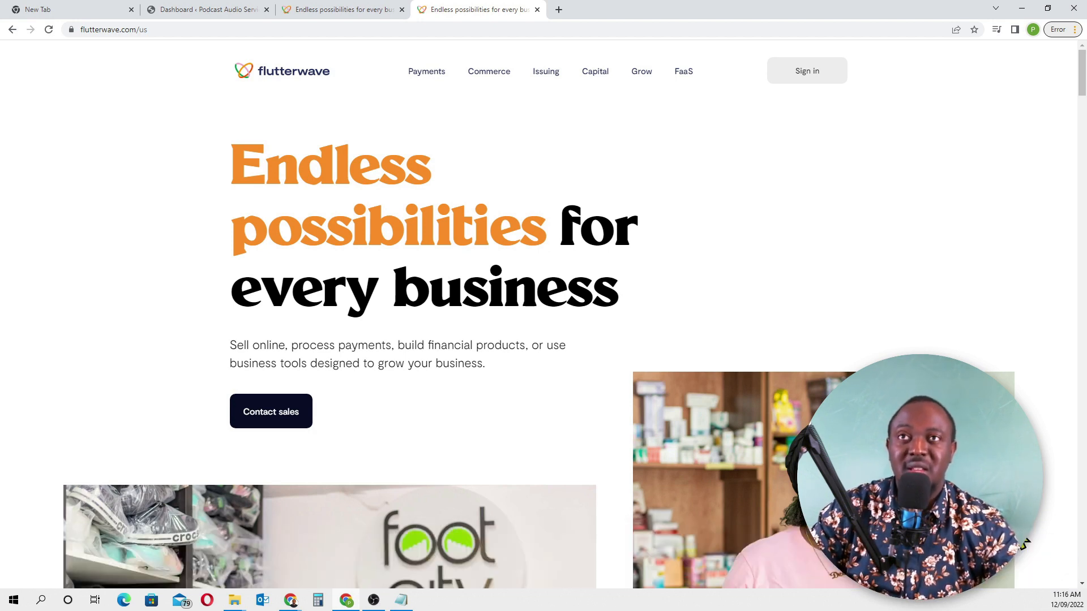
{"action": "mouse_move", "coordinate": [783, 298]}
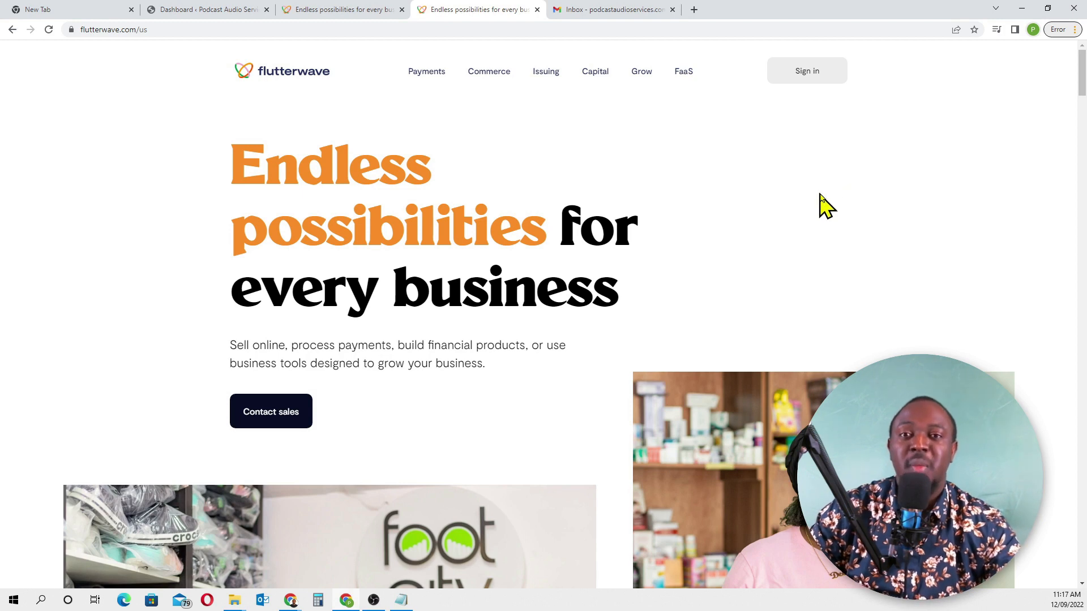
{"action": "mouse_move", "coordinate": [744, 156]}
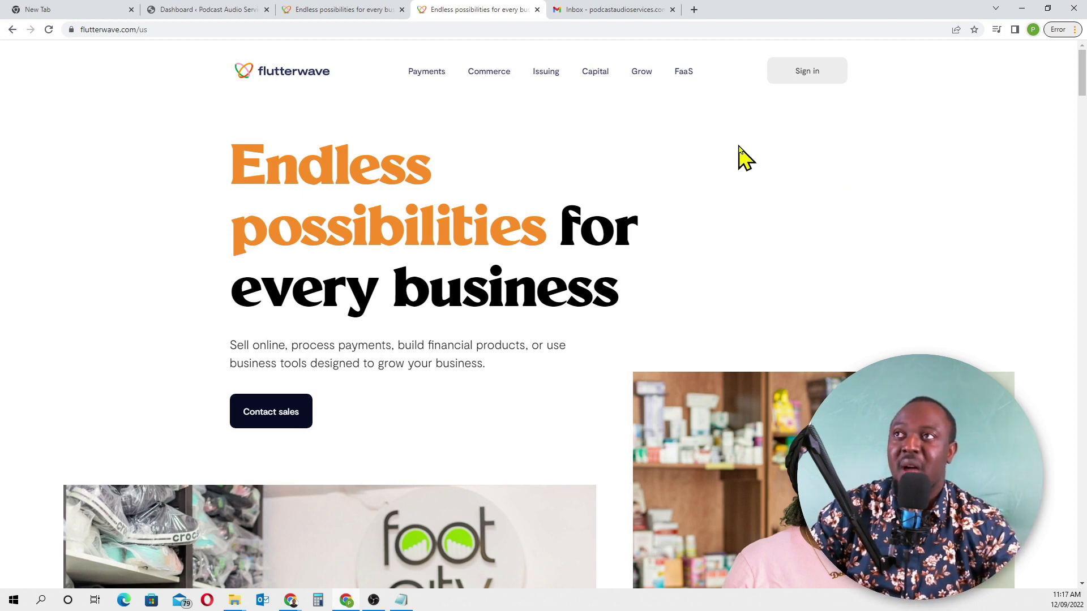
{"action": "mouse_move", "coordinate": [974, 194]}
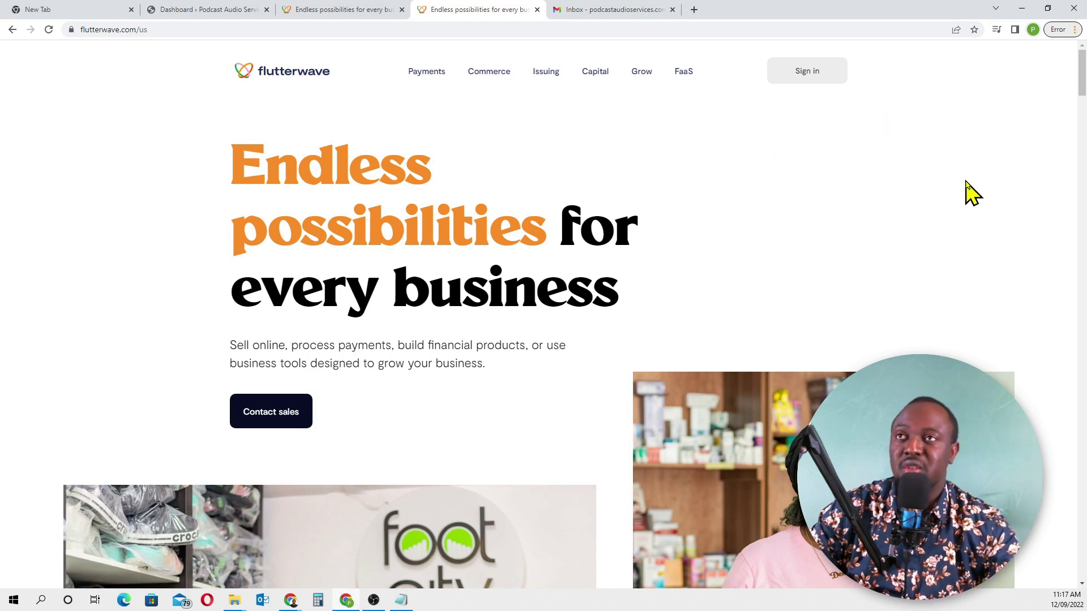
{"action": "left_click", "coordinate": [206, 9]}
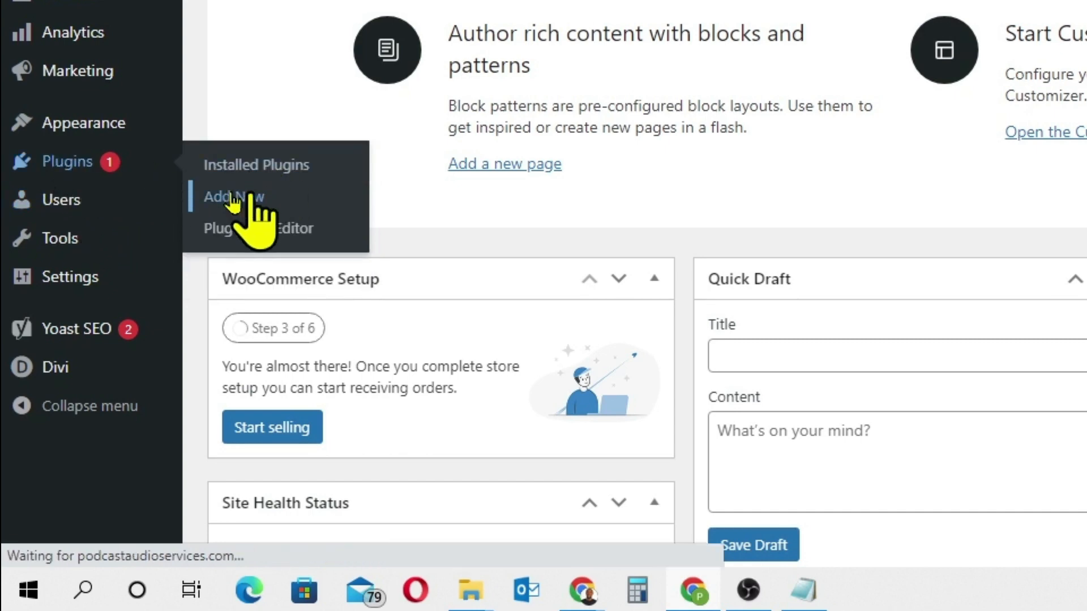
{"action": "mouse_move", "coordinate": [243, 215]}
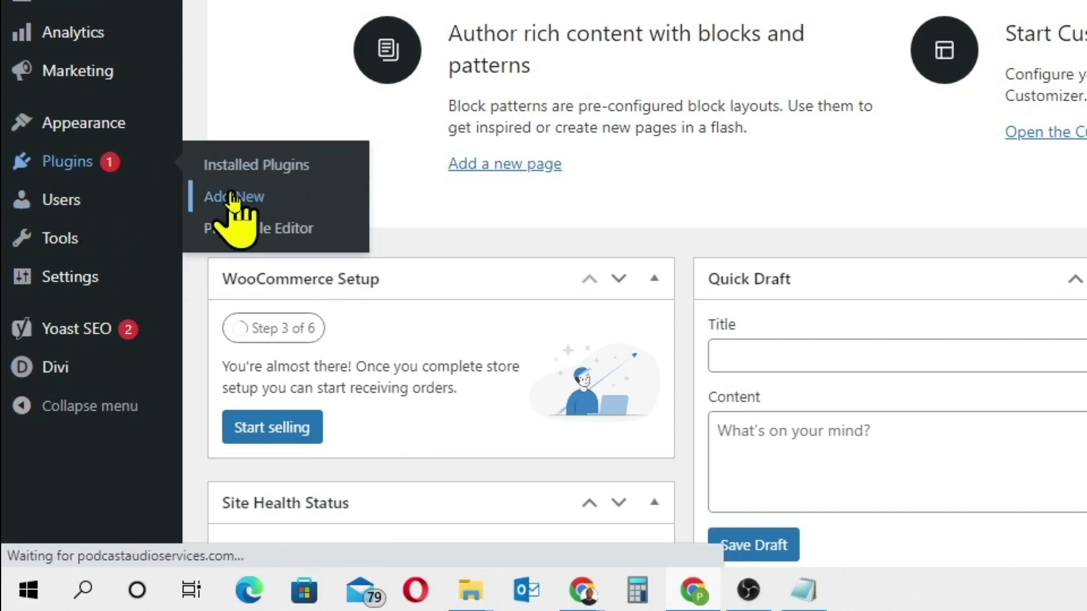
Step: Search the Add Plugins page for 'flutterwave'
{"action": "left_click", "coordinate": [233, 196]}
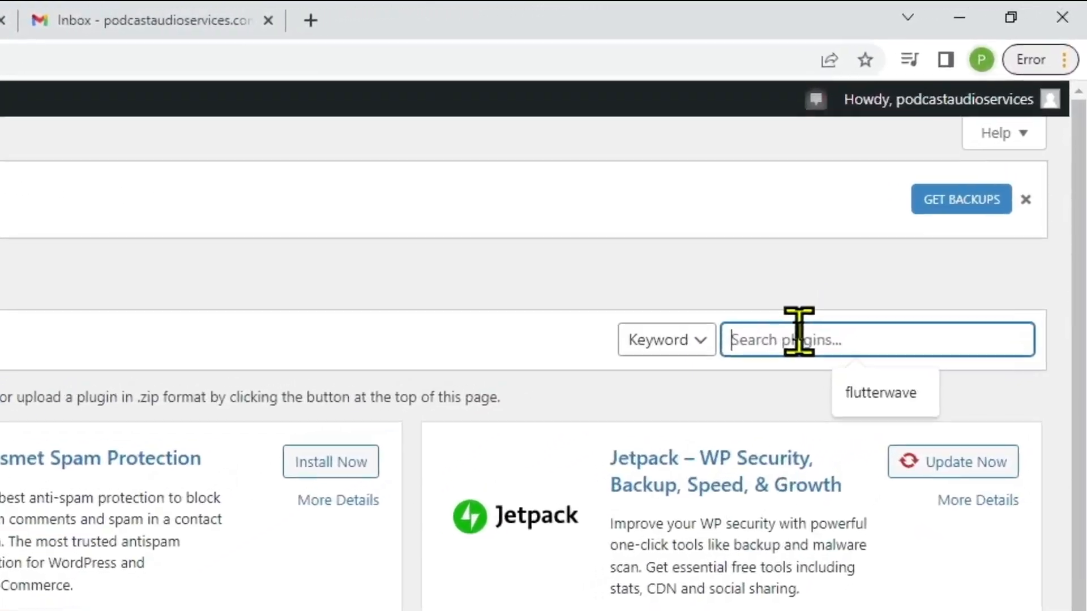
{"action": "type", "text": "f"}
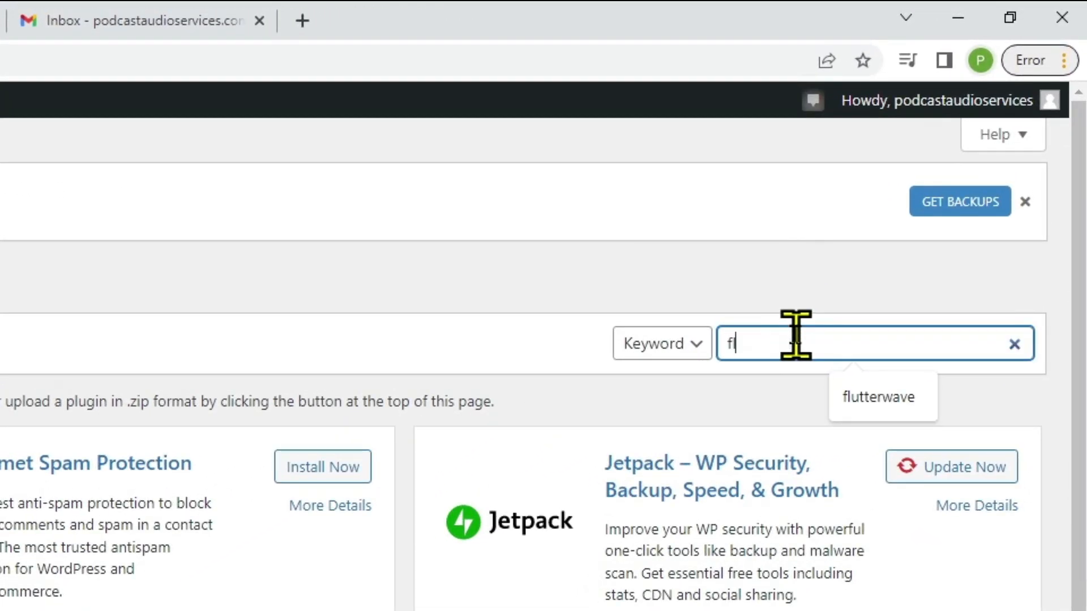
{"action": "type", "text": "lutterwave"}
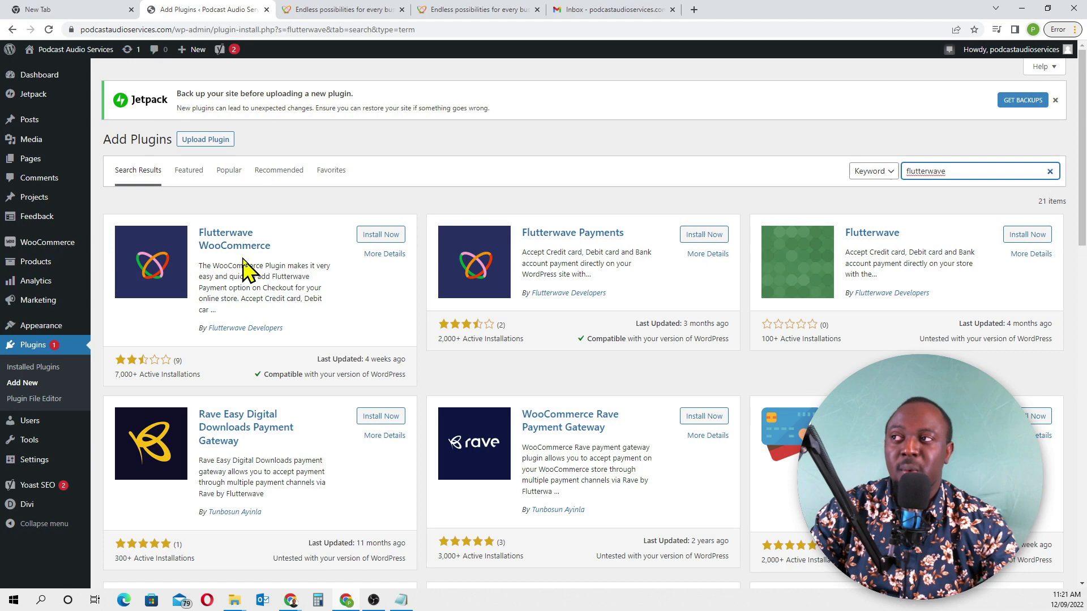
{"action": "mouse_move", "coordinate": [239, 271]}
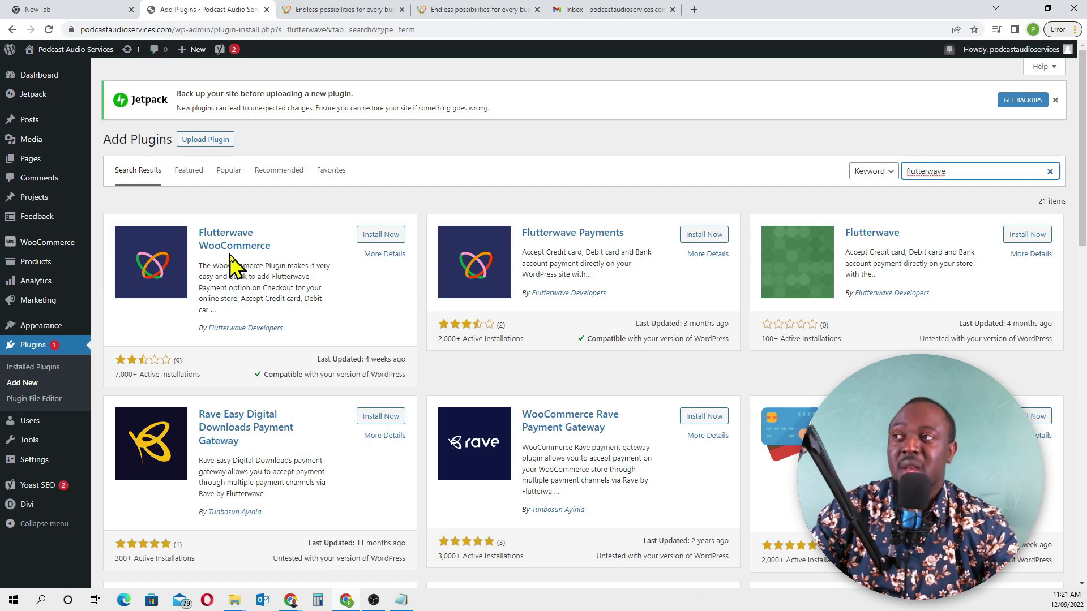
{"action": "mouse_move", "coordinate": [147, 397]}
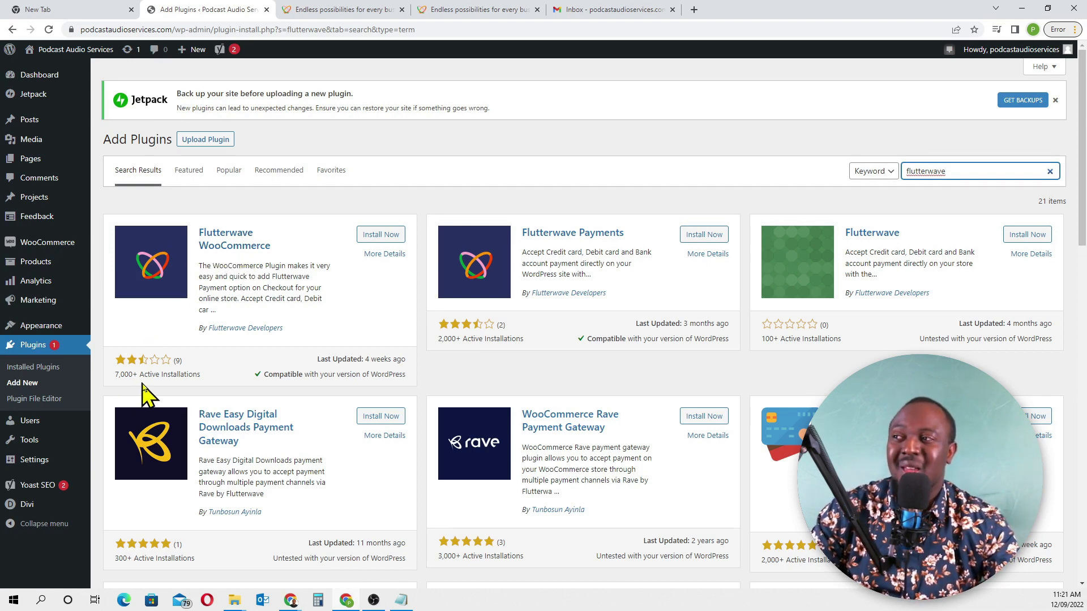
{"action": "mouse_move", "coordinate": [381, 381]}
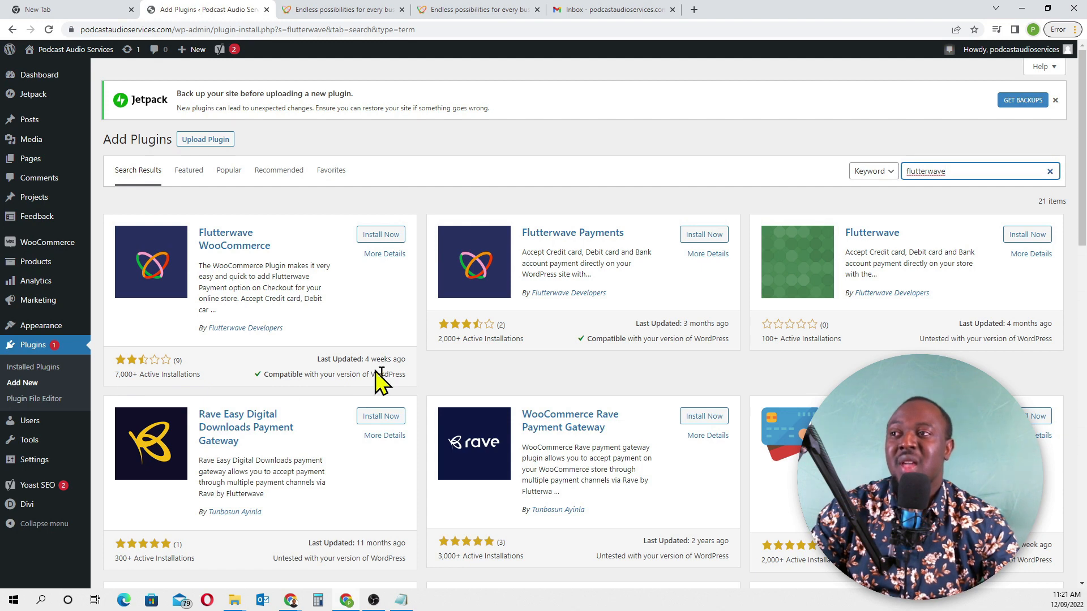
{"action": "mouse_move", "coordinate": [385, 225]}
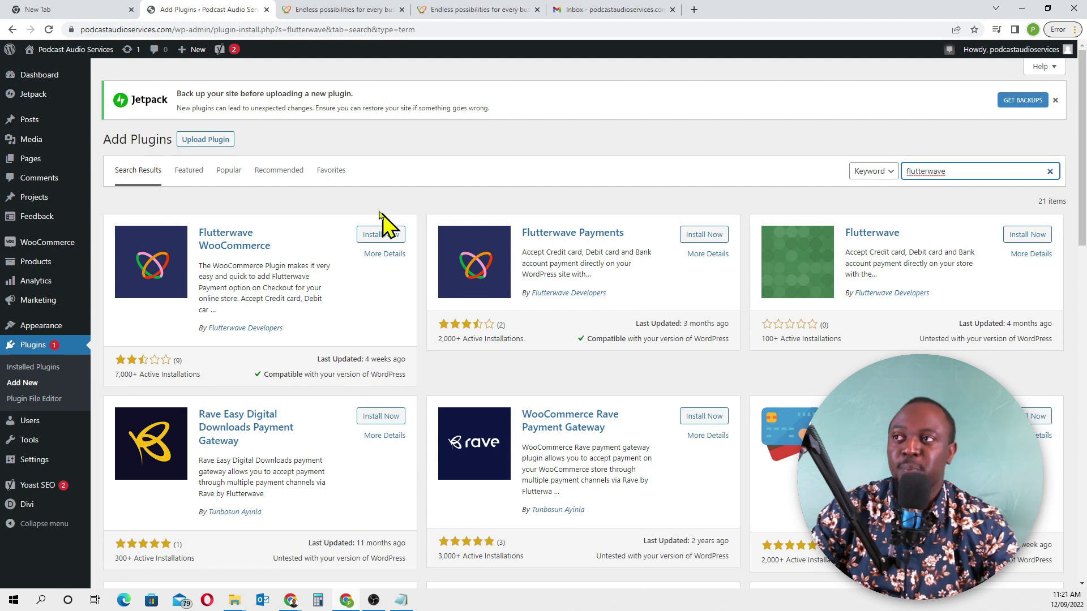
Step: Install and activate the Flutterwave WooCommerce plugin
{"action": "left_click", "coordinate": [375, 234]}
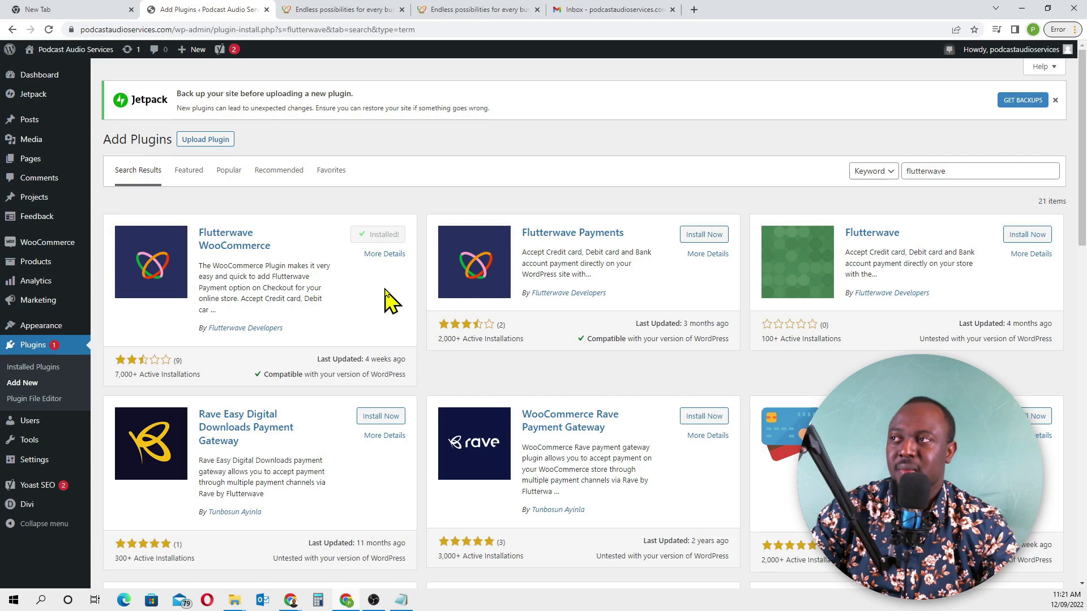
{"action": "left_click", "coordinate": [377, 234]}
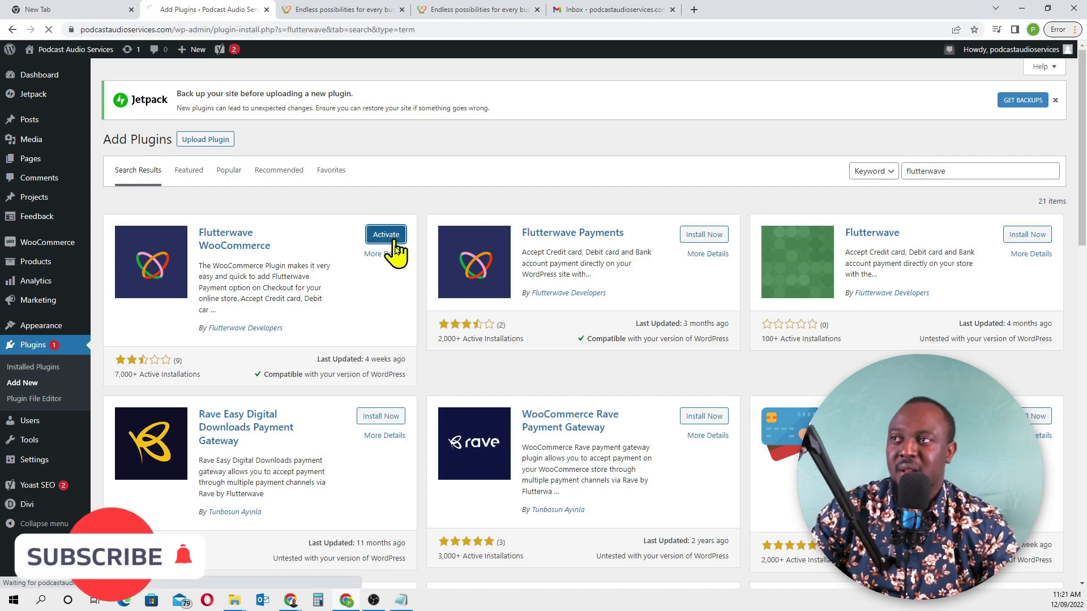
{"action": "left_click", "coordinate": [385, 234]}
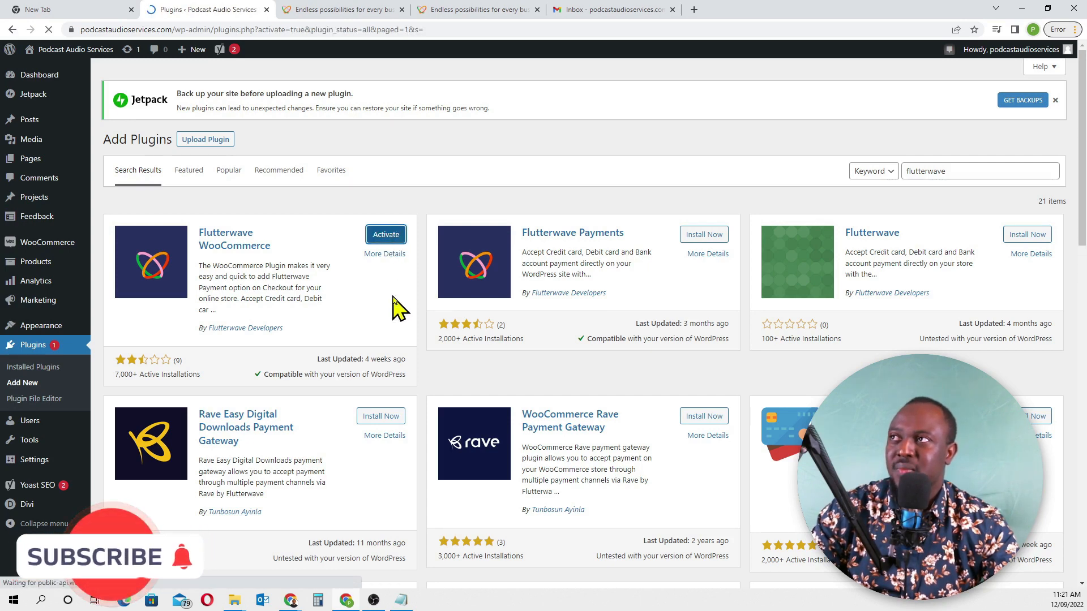
{"action": "left_click", "coordinate": [385, 234]}
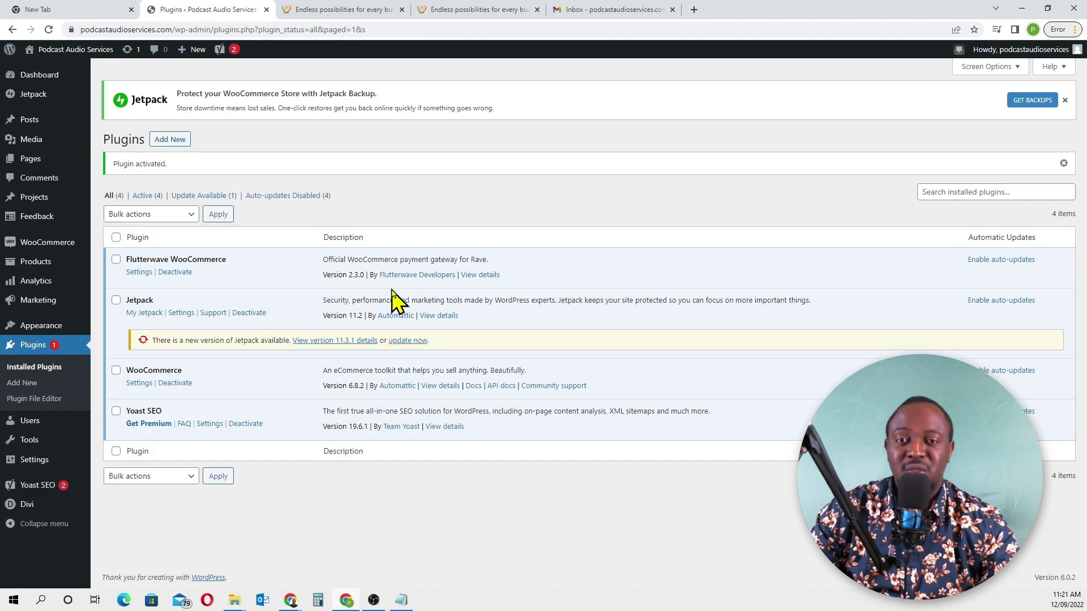
{"action": "mouse_move", "coordinate": [225, 259]}
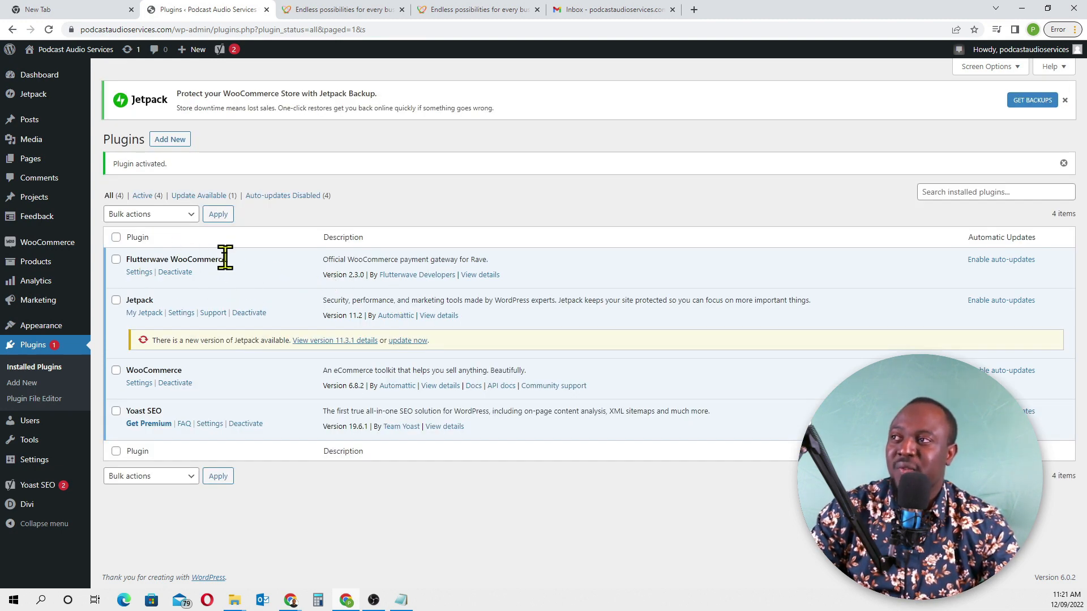
{"action": "mouse_move", "coordinate": [267, 281]}
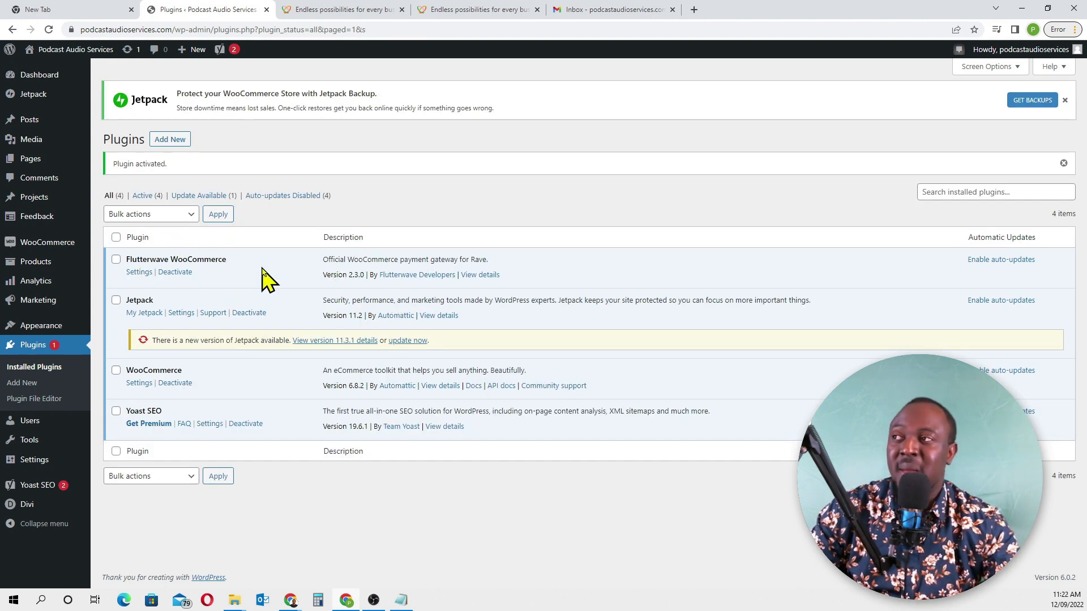
{"action": "mouse_move", "coordinate": [48, 242]}
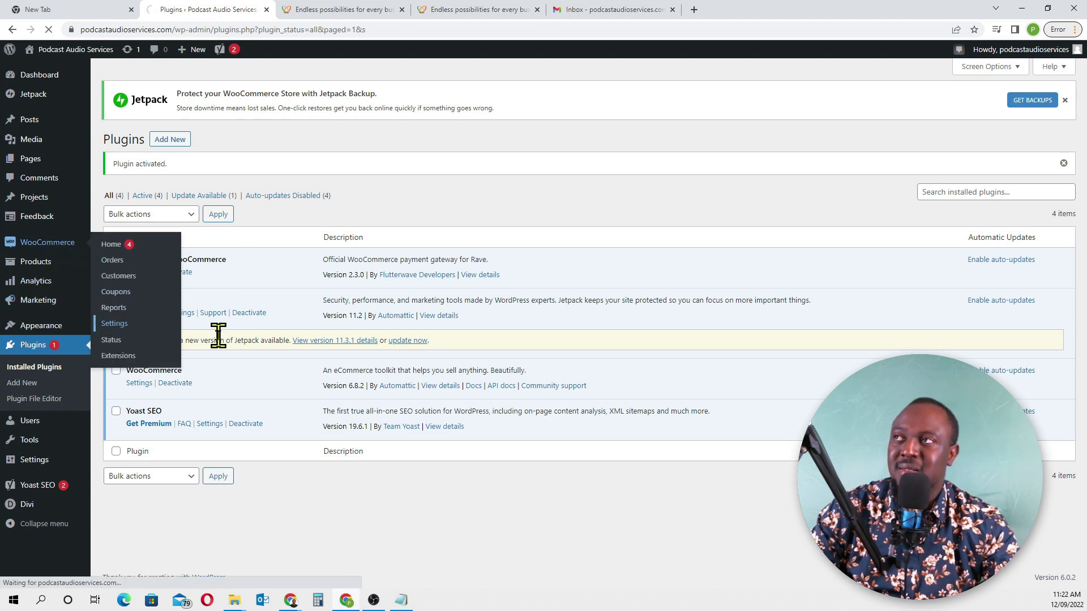
{"action": "mouse_move", "coordinate": [220, 340]}
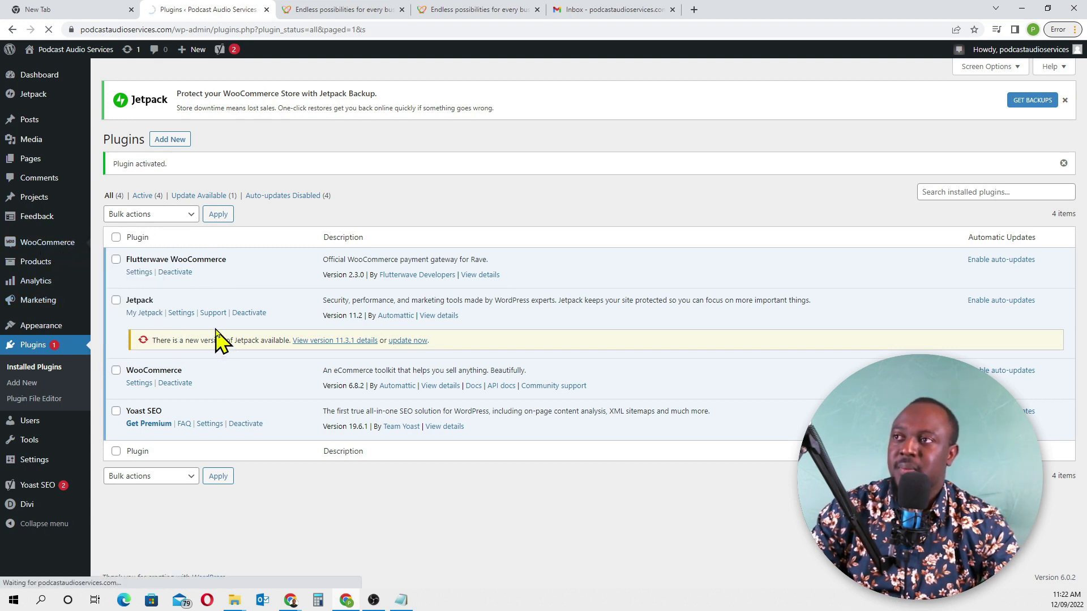
Step: Enable Rave under WooCommerce Payments settings and open its setup page
{"action": "left_click", "coordinate": [46, 242]}
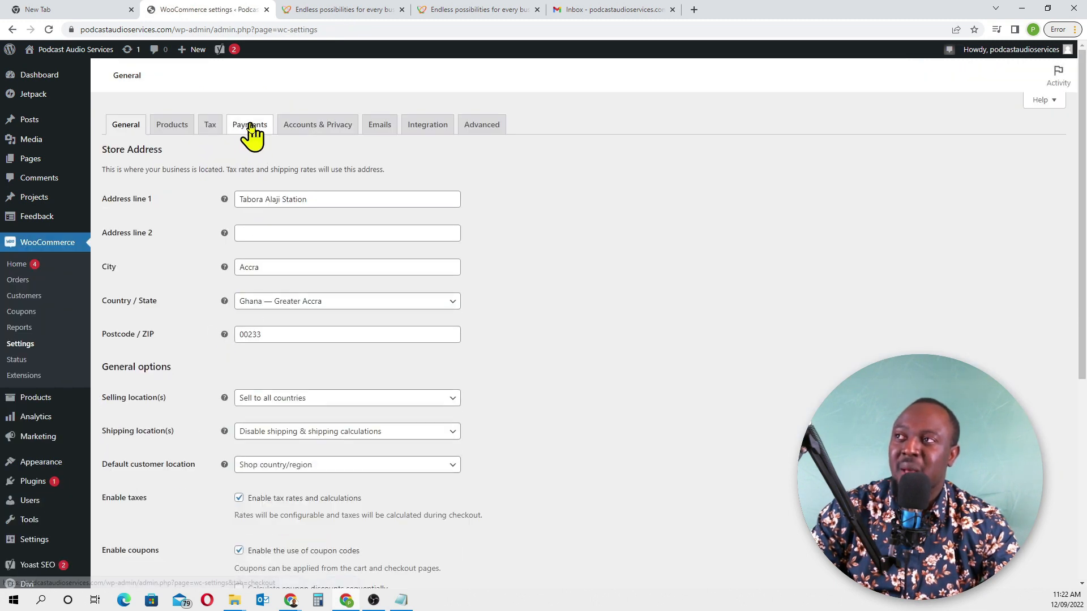
{"action": "left_click", "coordinate": [249, 124]}
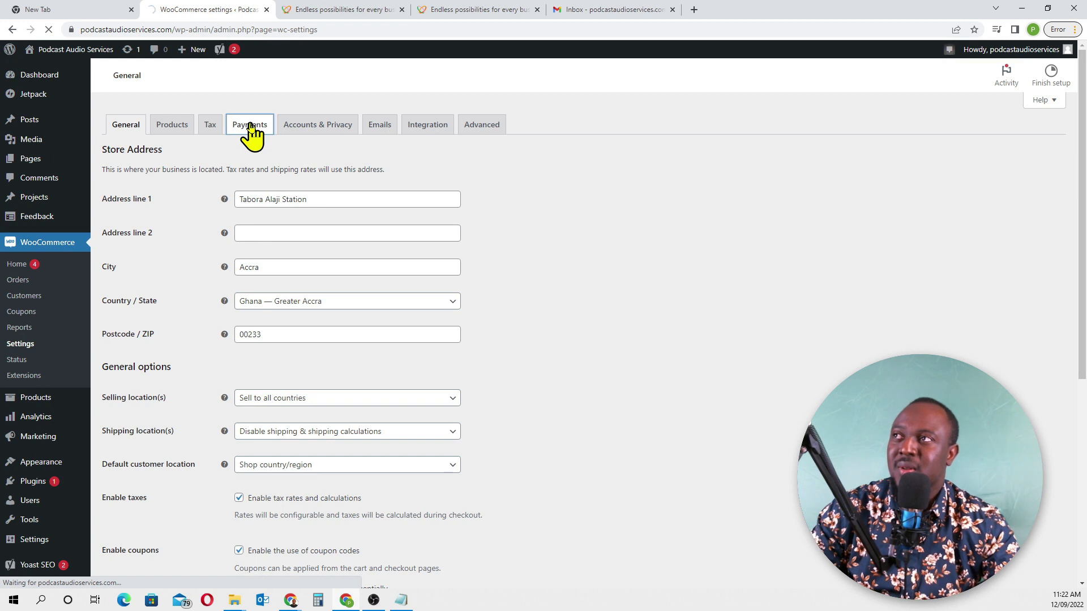
{"action": "left_click", "coordinate": [249, 124]}
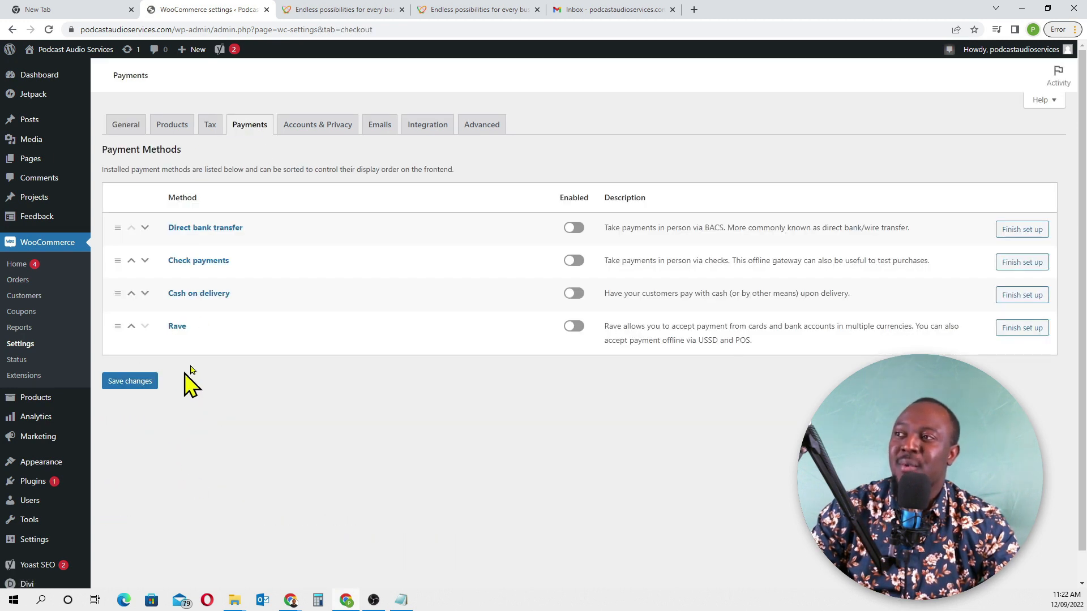
{"action": "mouse_move", "coordinate": [192, 337]}
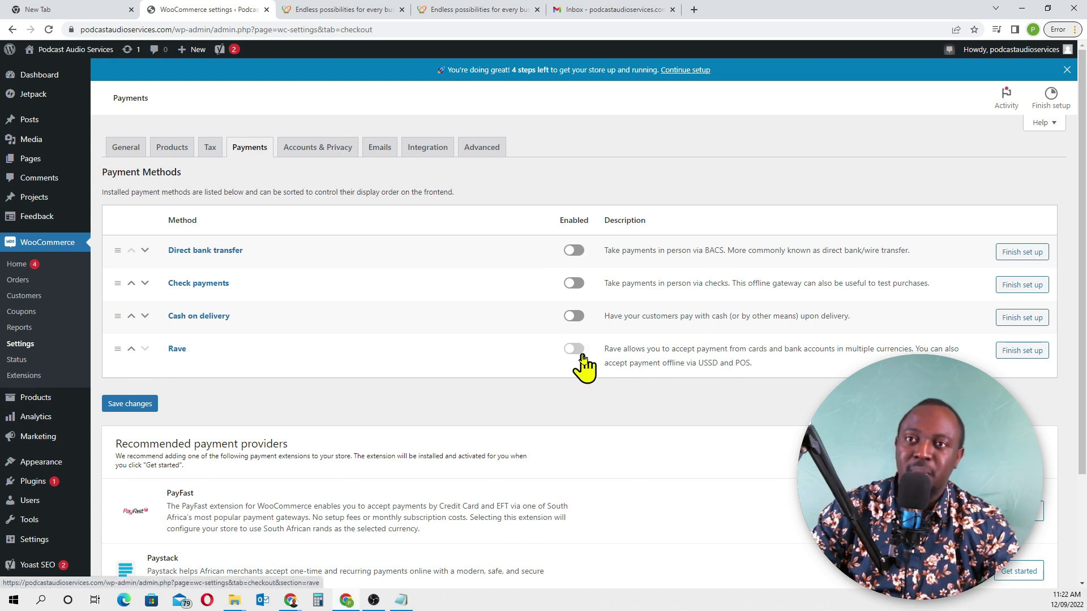
{"action": "left_click", "coordinate": [573, 349]}
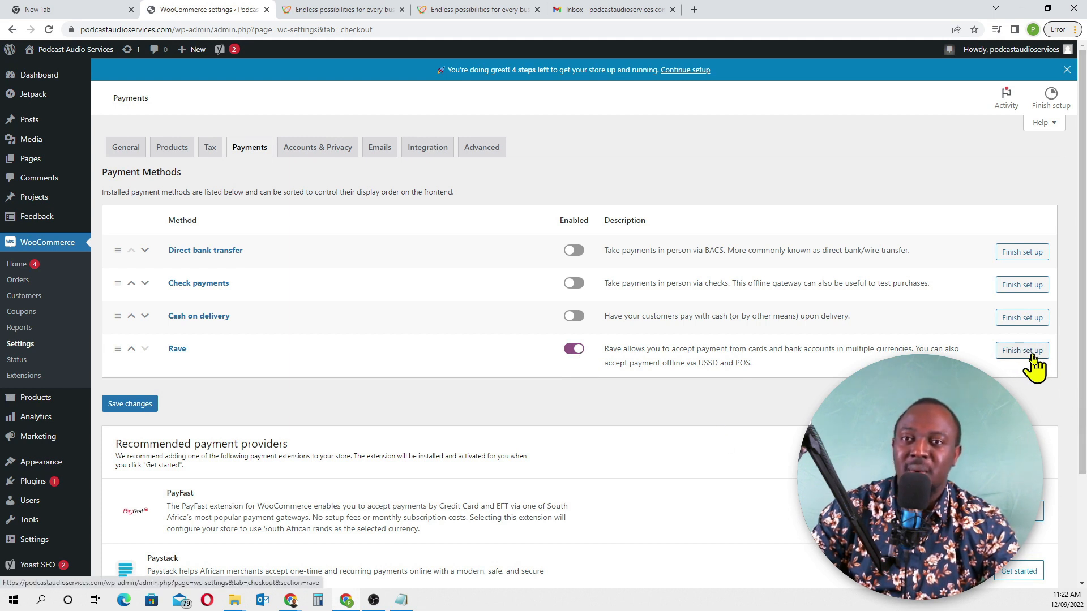
{"action": "left_click", "coordinate": [1021, 351]}
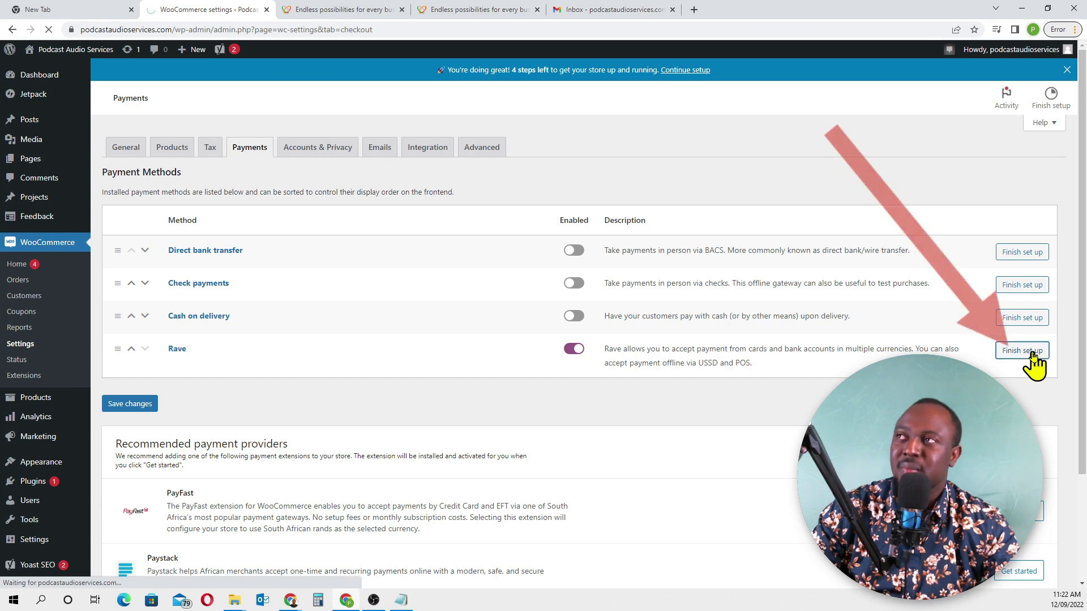
{"action": "left_click", "coordinate": [1022, 351]}
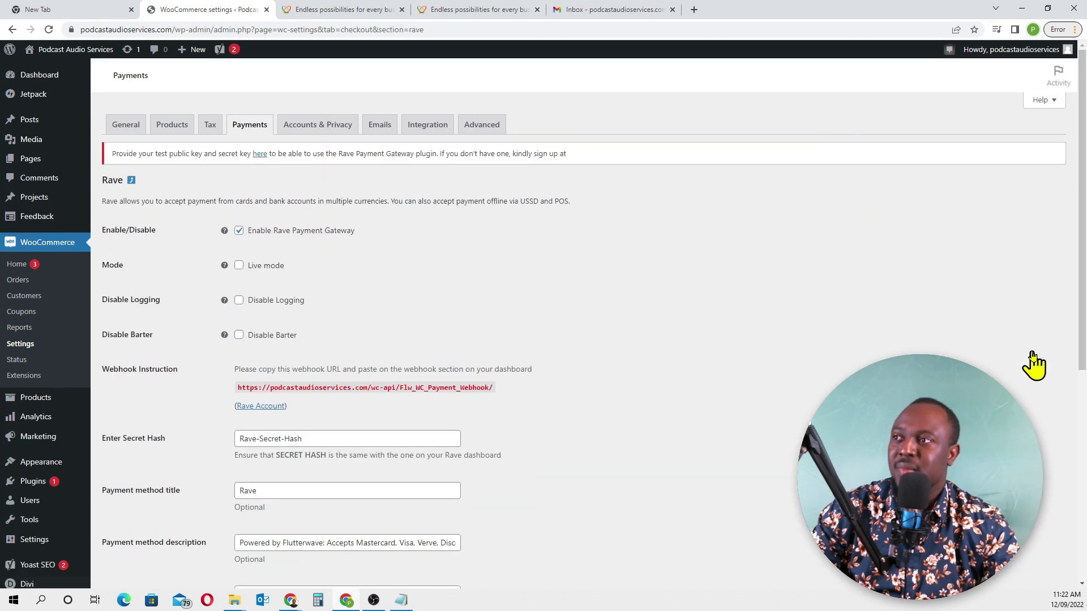
{"action": "mouse_move", "coordinate": [713, 338]}
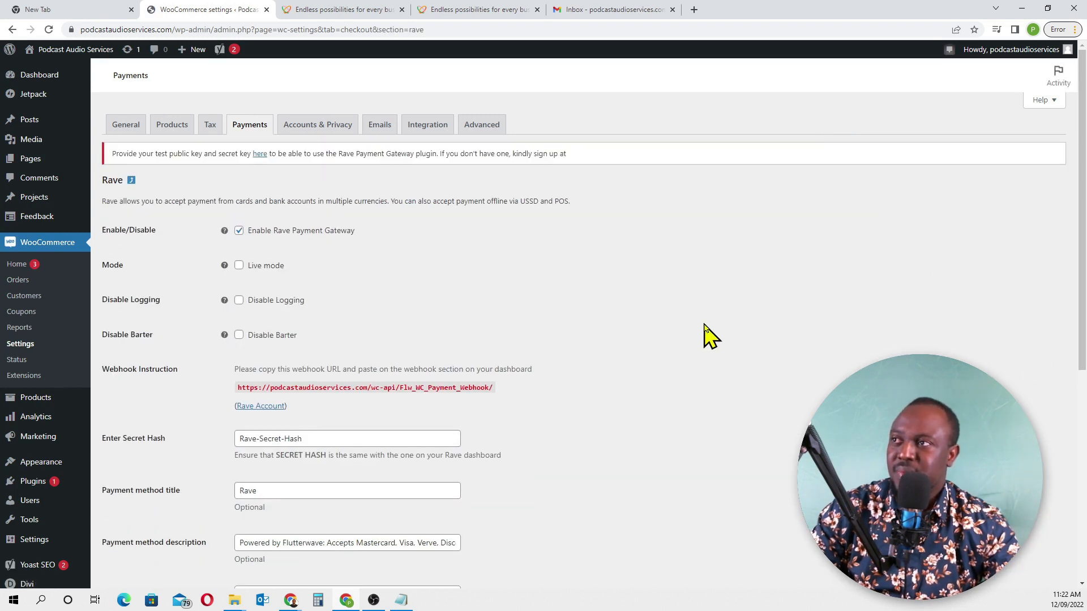
{"action": "scroll", "scroll_direction": "down", "scroll_amount": 3}
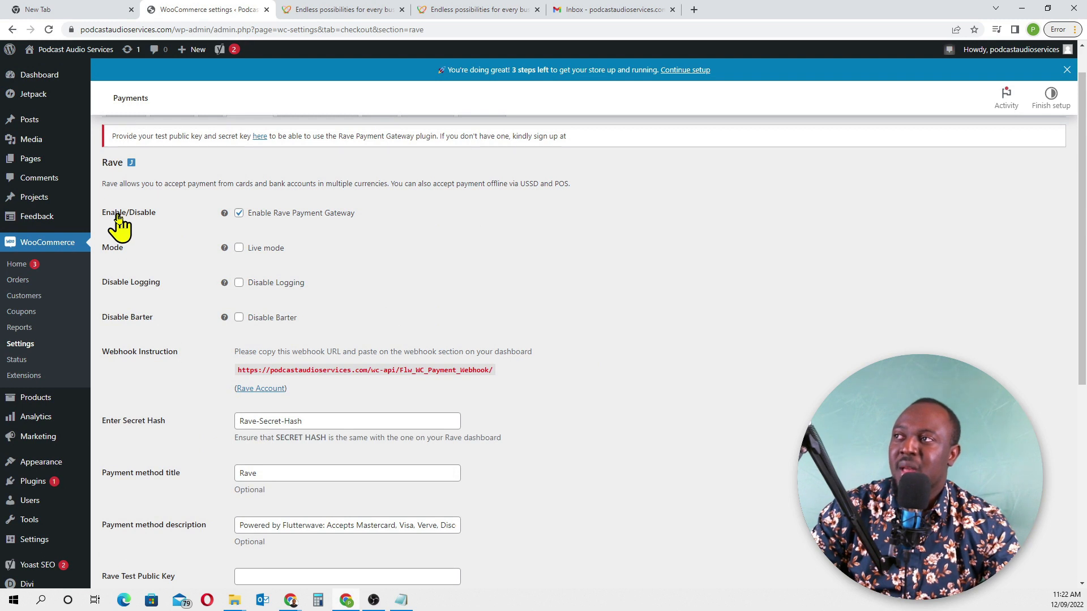
{"action": "mouse_move", "coordinate": [251, 244]}
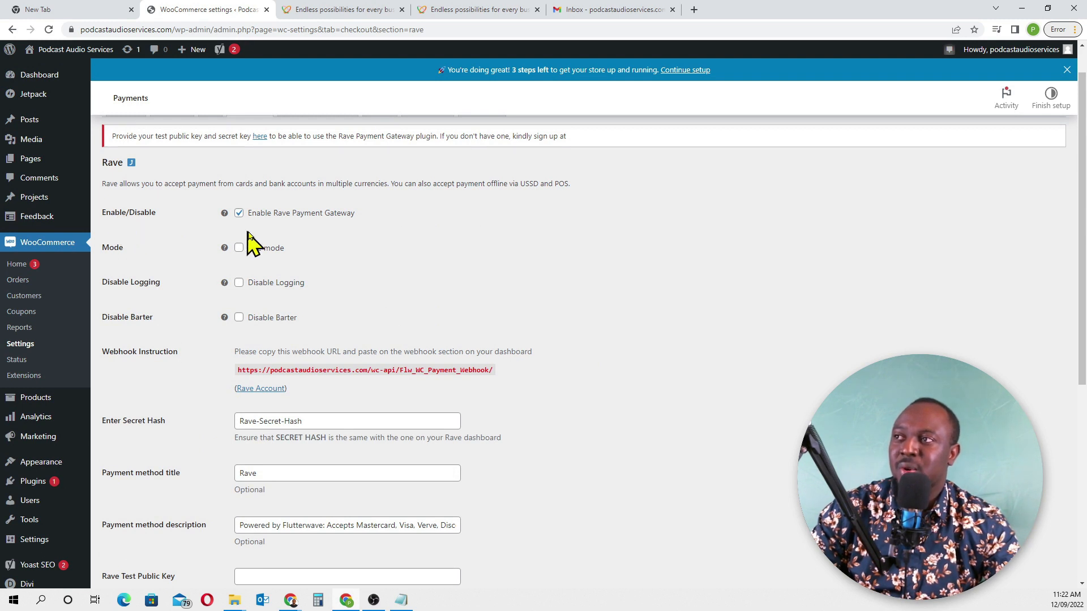
{"action": "mouse_move", "coordinate": [370, 226]}
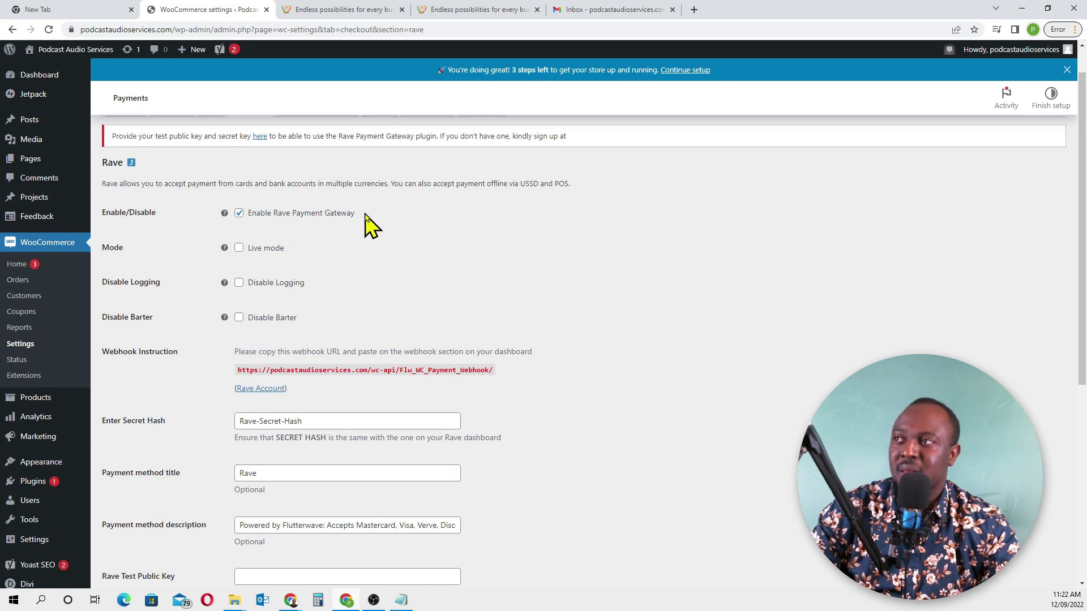
{"action": "mouse_move", "coordinate": [258, 274]}
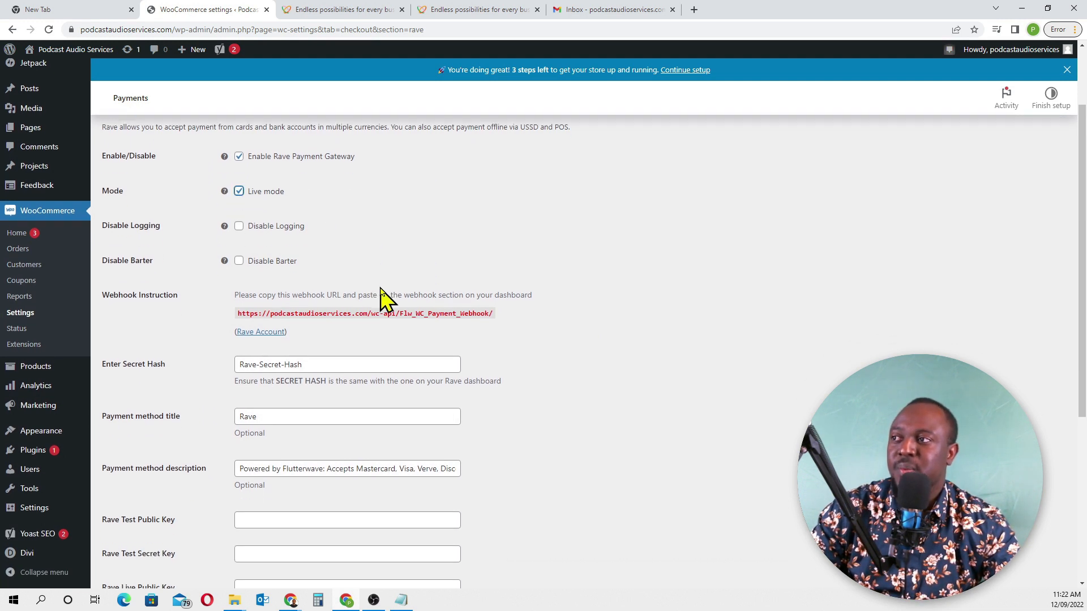
{"action": "scroll", "scroll_direction": "down", "scroll_amount": 3}
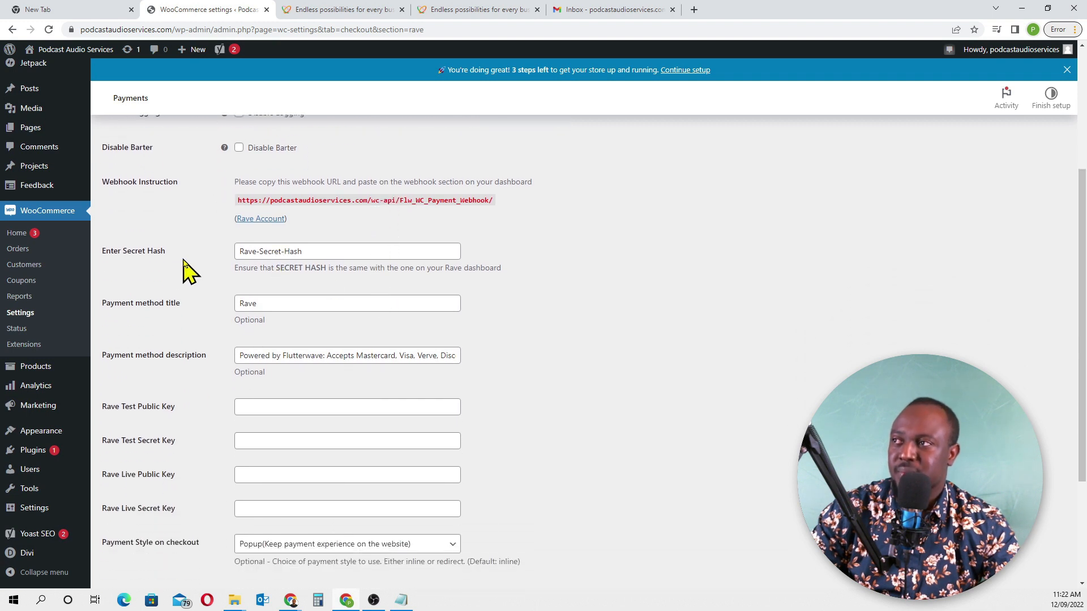
{"action": "scroll", "scroll_direction": "down", "scroll_amount": 3}
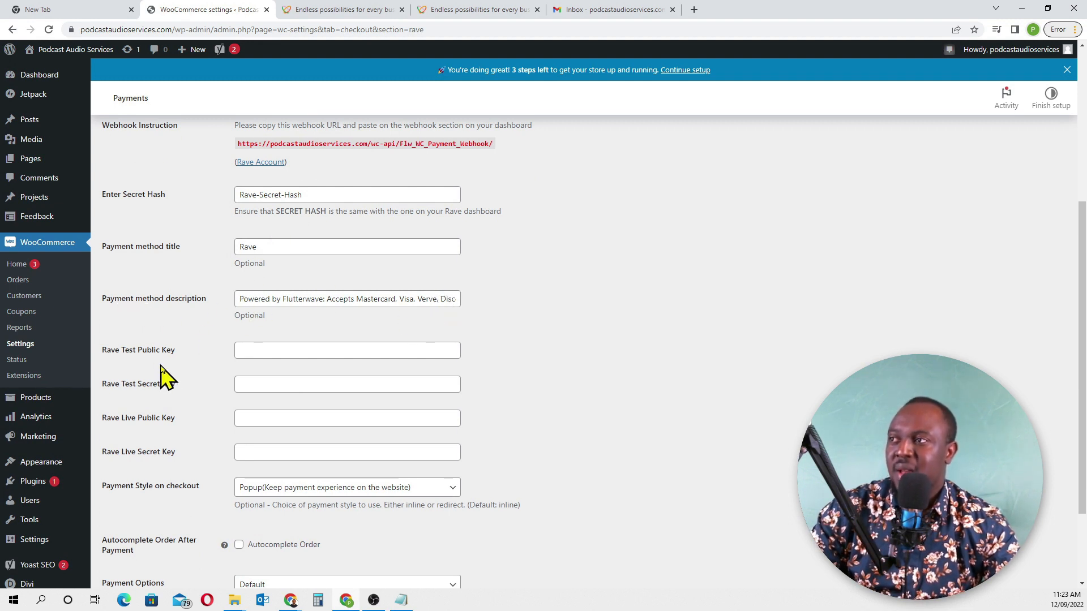
{"action": "mouse_move", "coordinate": [151, 390]}
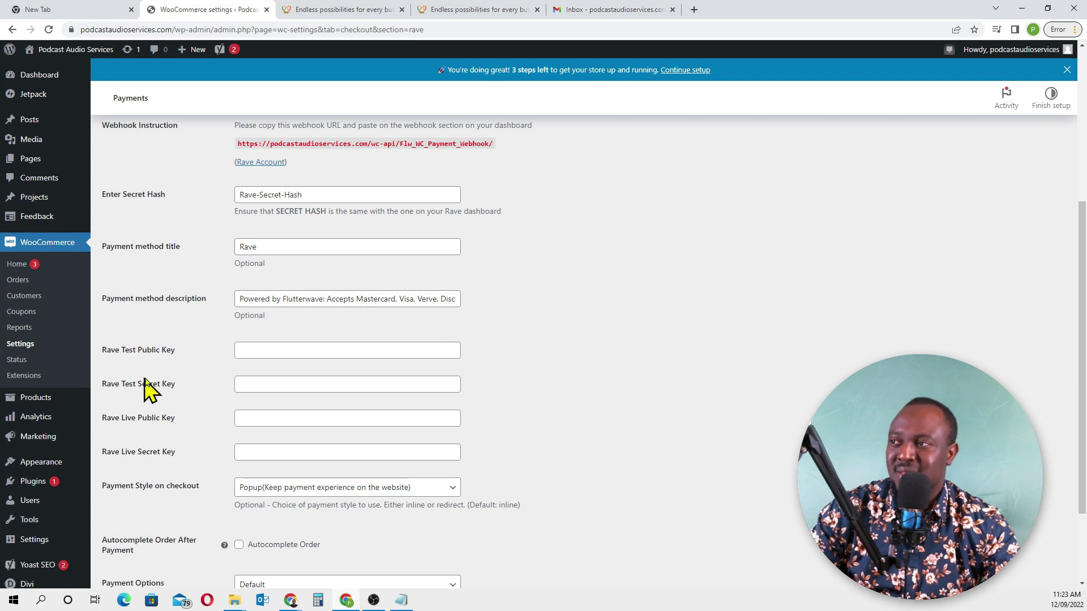
{"action": "mouse_move", "coordinate": [169, 365]}
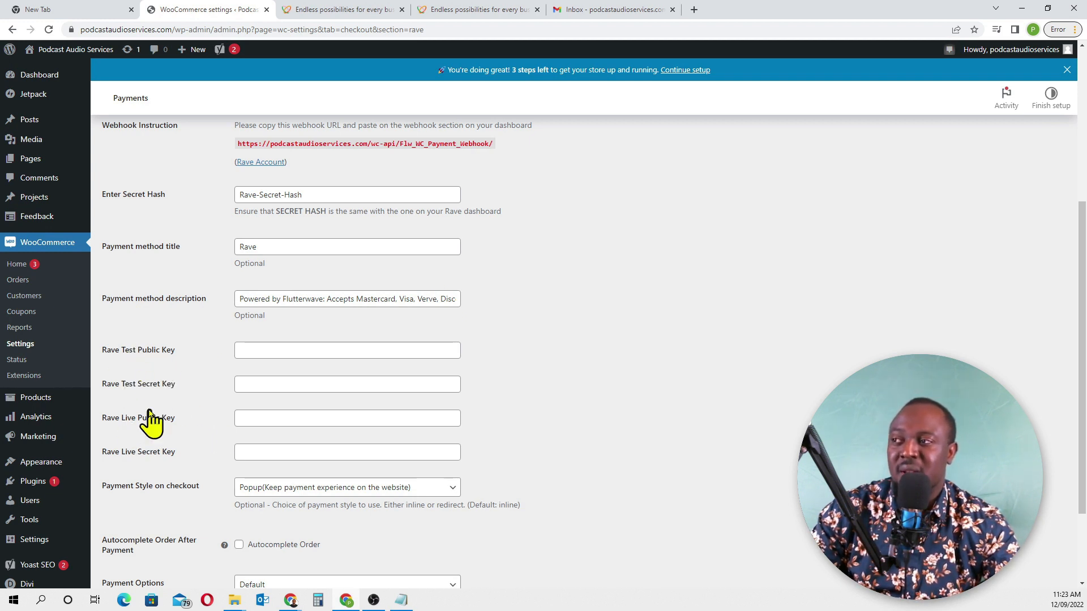
{"action": "mouse_move", "coordinate": [118, 439]}
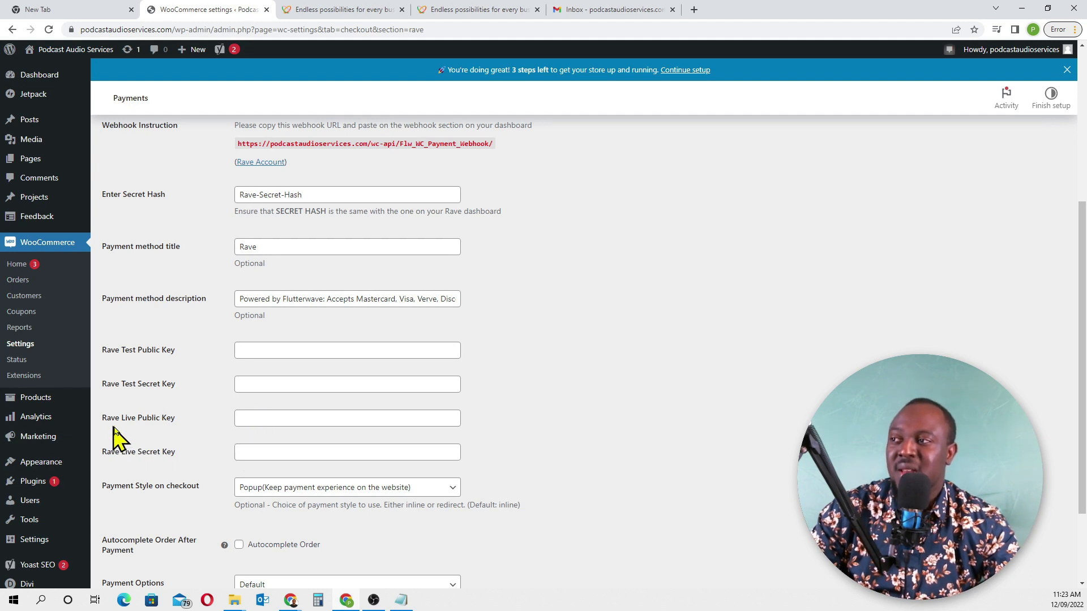
{"action": "mouse_move", "coordinate": [128, 473]}
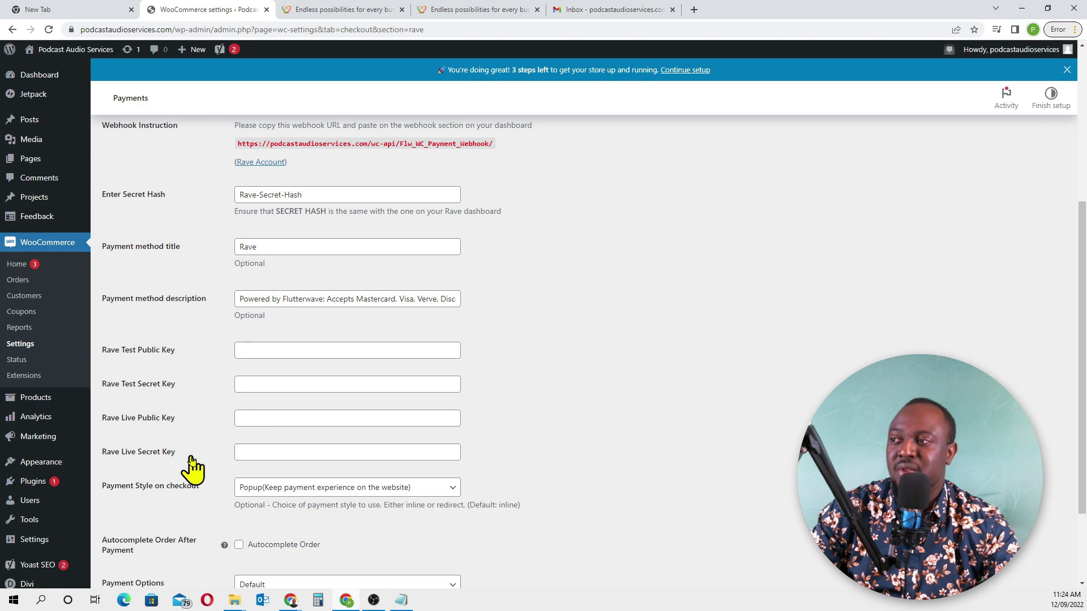
{"action": "mouse_move", "coordinate": [481, 204]}
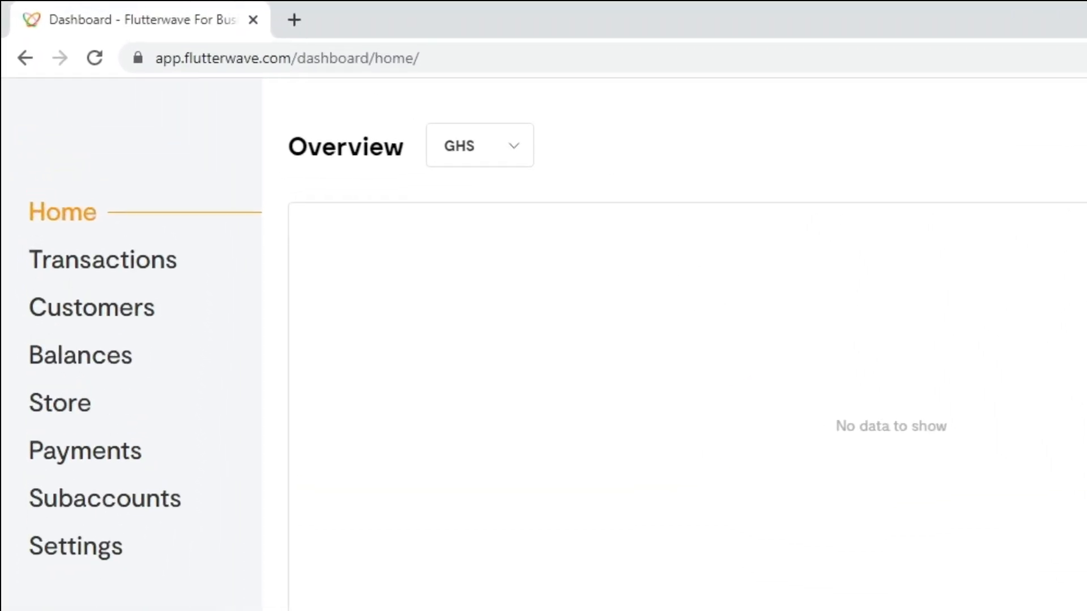
{"action": "mouse_move", "coordinate": [339, 239]}
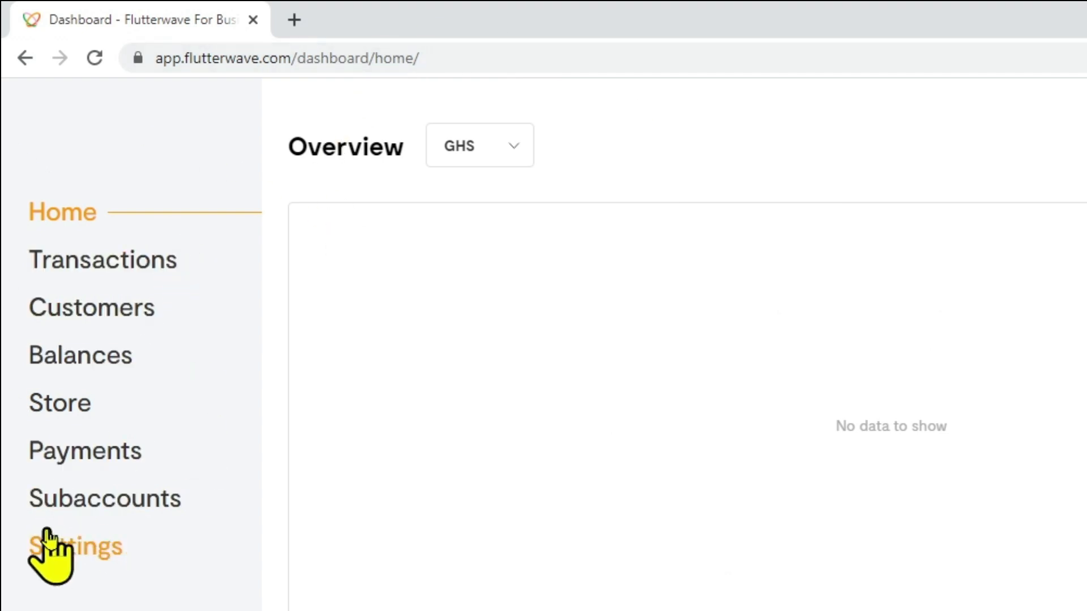
Step: Open Flutterwave Settings and bring up the live API keys page
{"action": "left_click", "coordinate": [77, 546]}
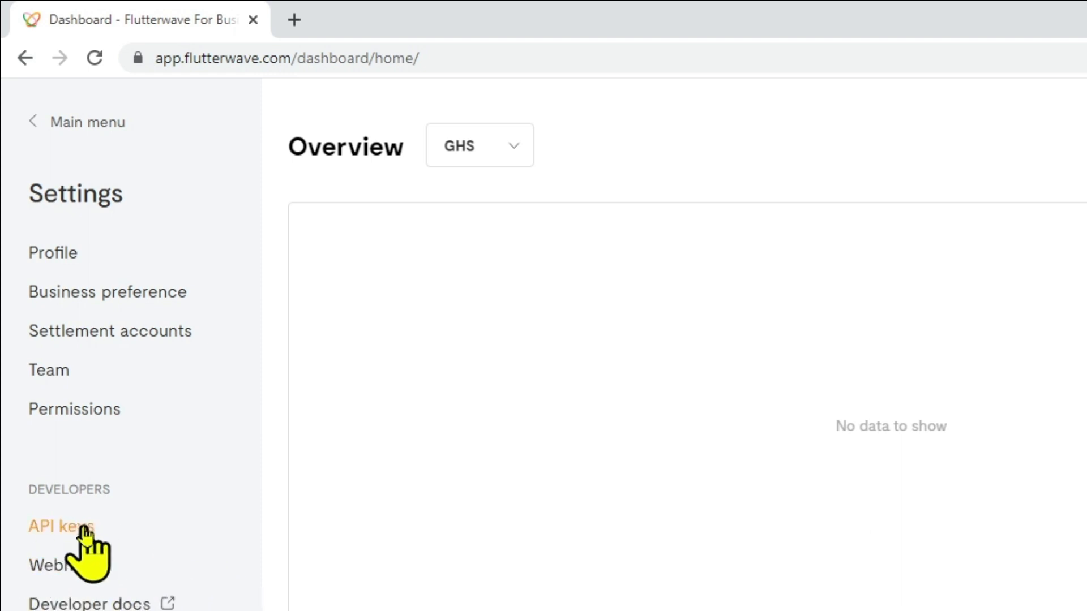
{"action": "left_click", "coordinate": [61, 526]}
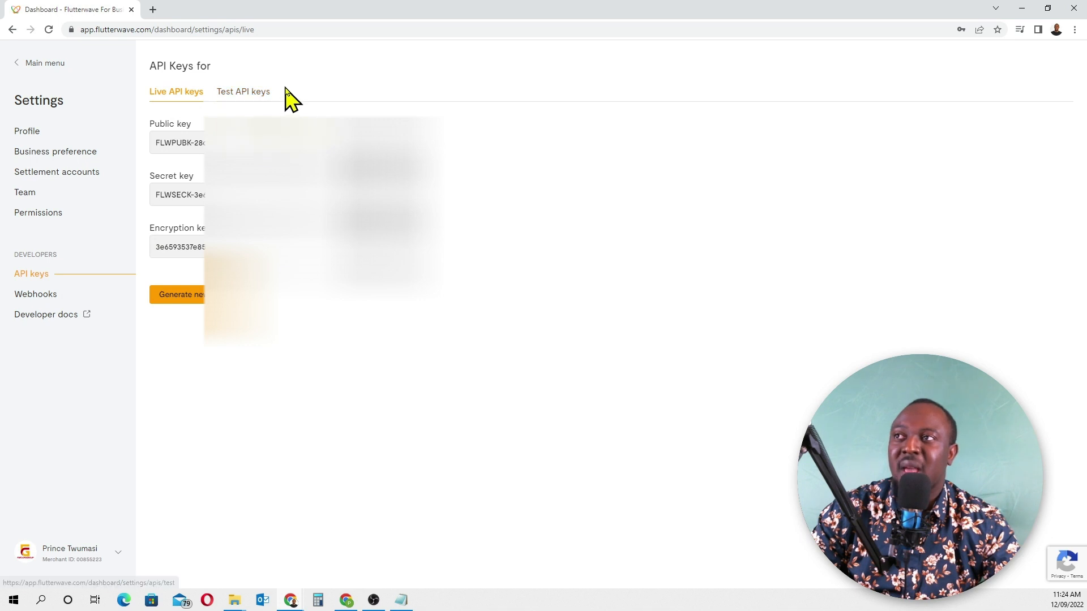
{"action": "mouse_move", "coordinate": [184, 146]}
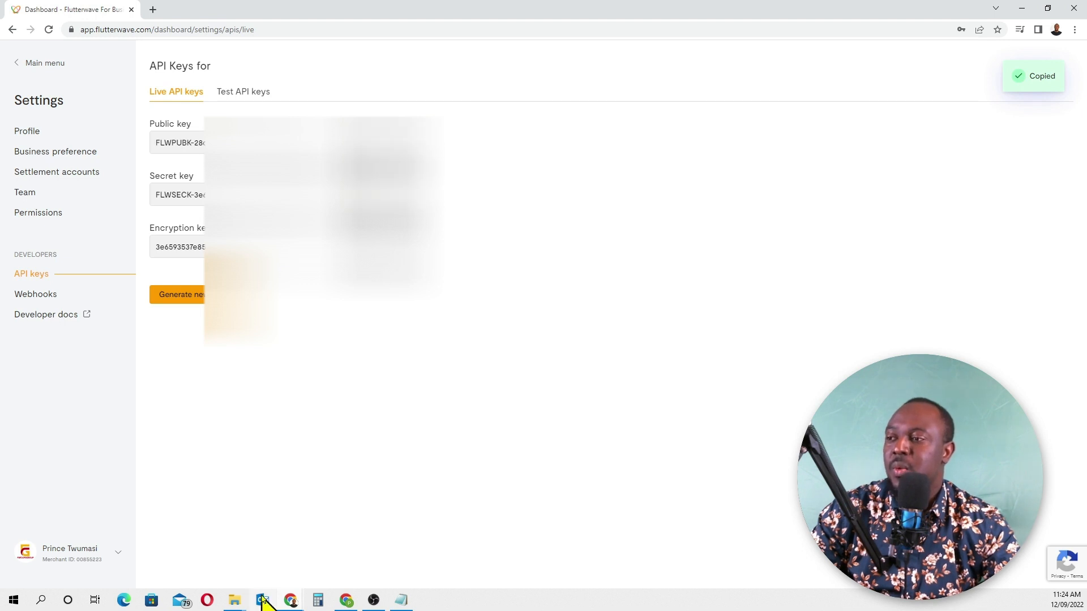
Step: Paste the Flutterwave live public key into Rave Live Public Key, then fetch the secret key
{"action": "left_click", "coordinate": [205, 9]}
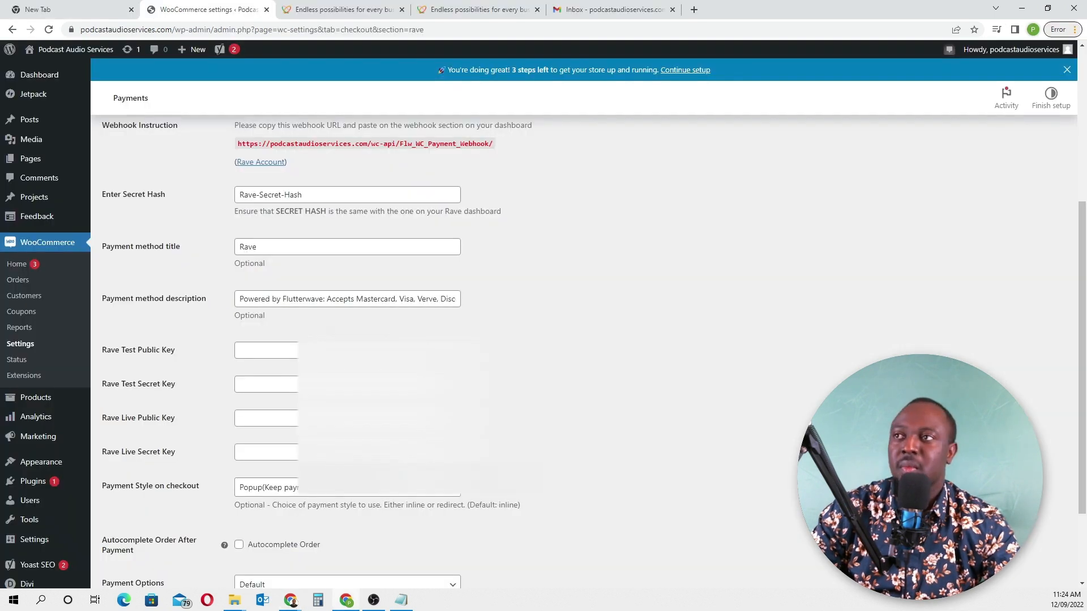
{"action": "mouse_move", "coordinate": [125, 459]}
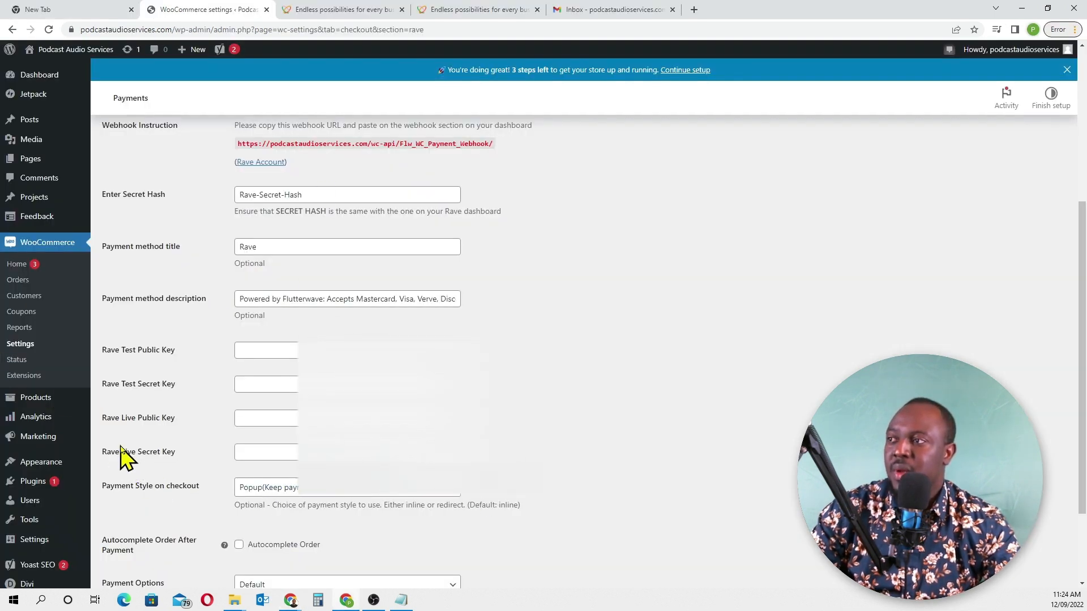
{"action": "left_click", "coordinate": [265, 418]}
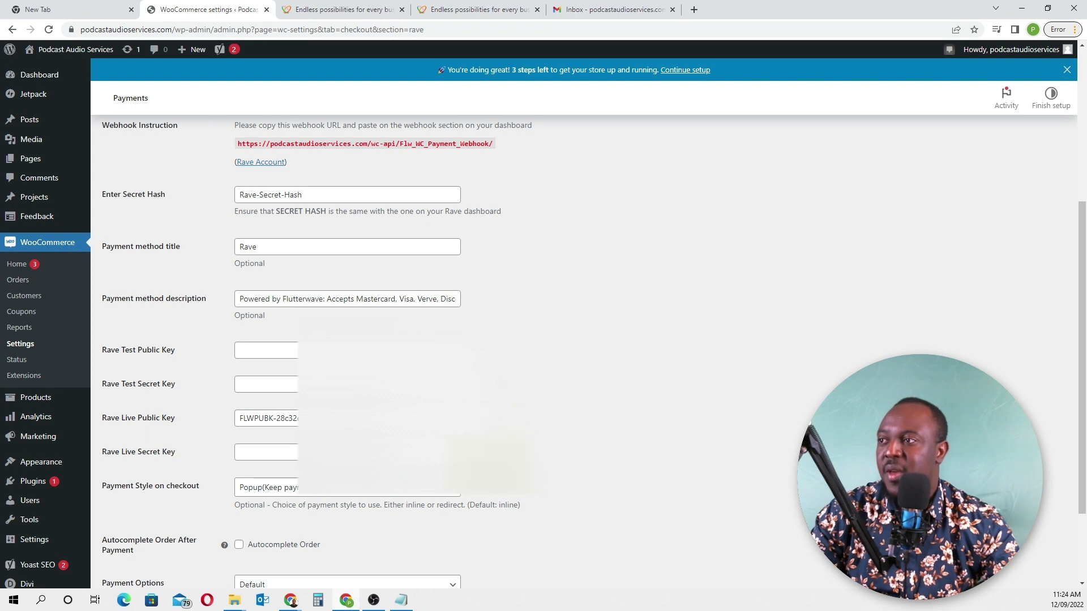
{"action": "mouse_move", "coordinate": [361, 546]}
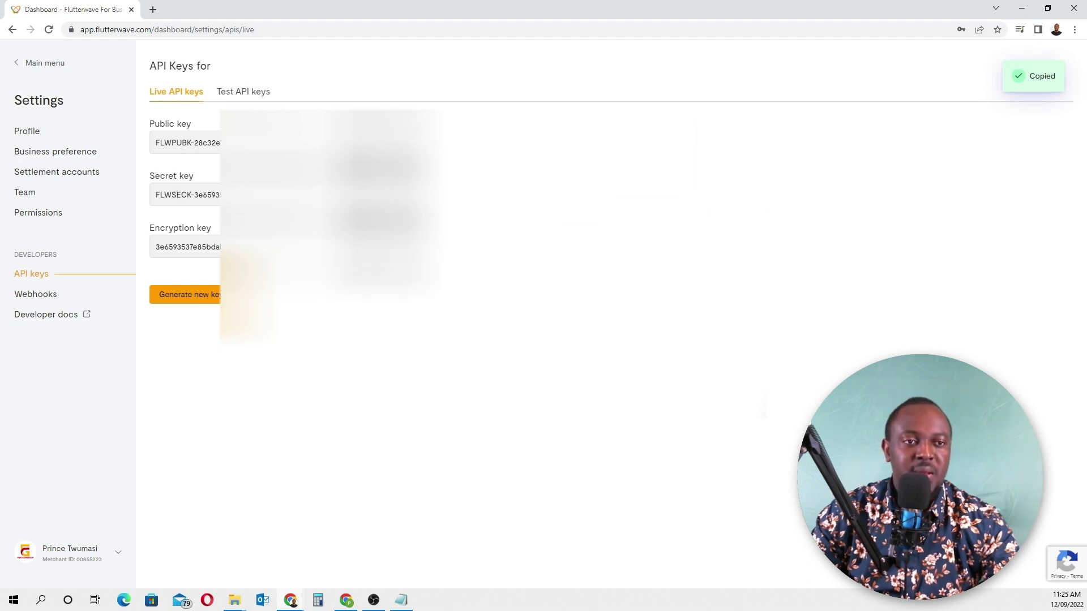
{"action": "left_click", "coordinate": [204, 9]}
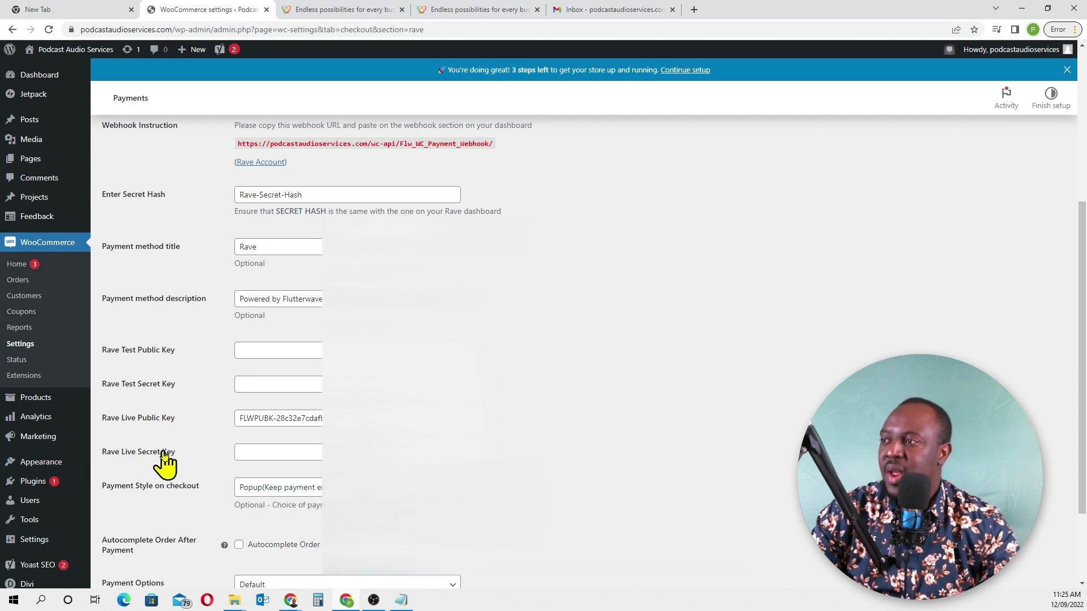
{"action": "left_click", "coordinate": [278, 451]}
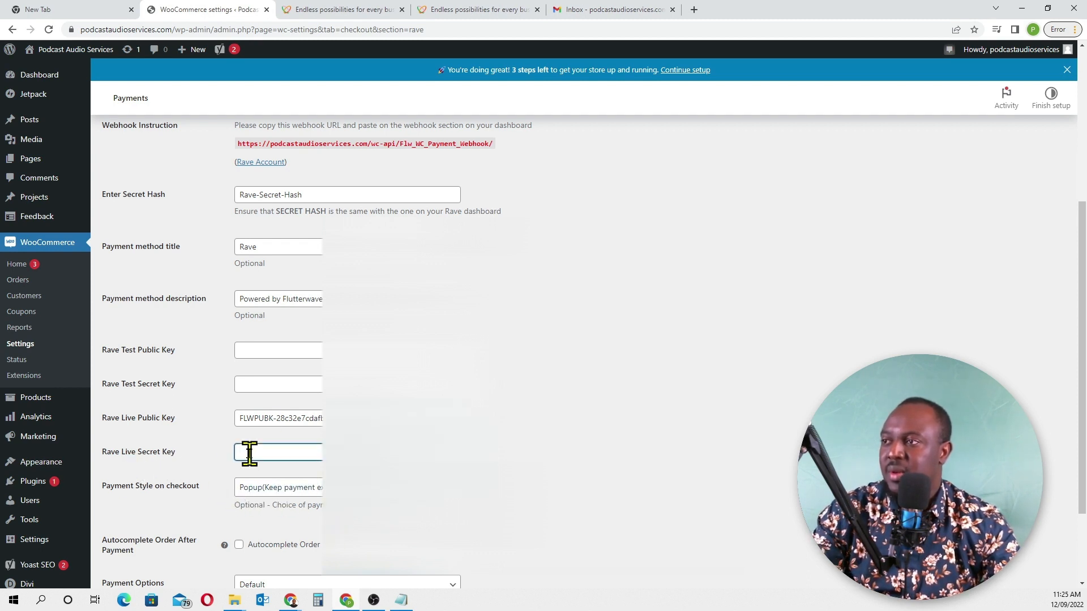
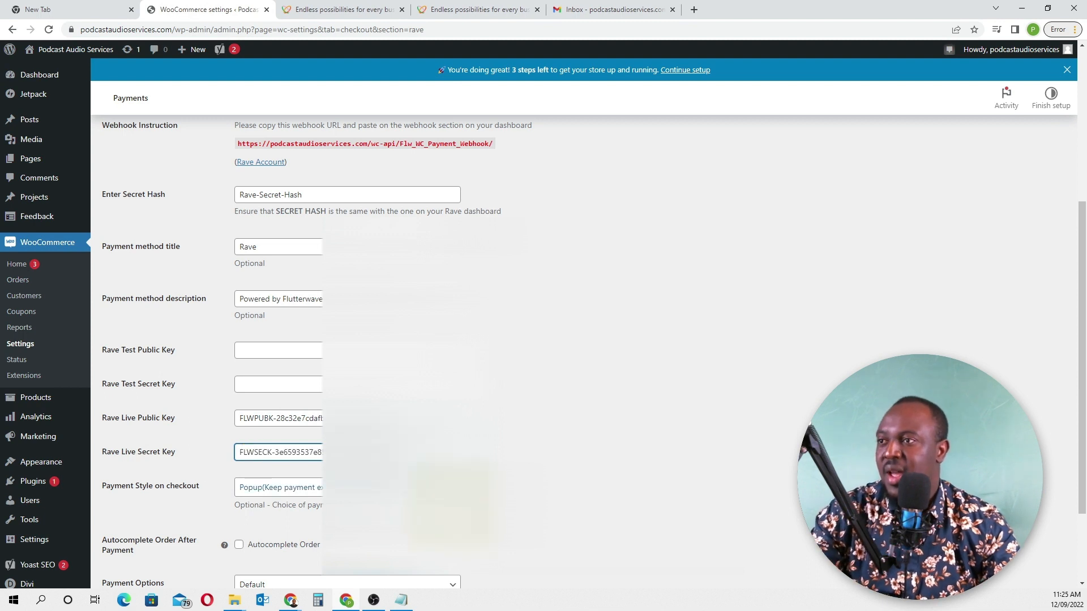
{"action": "scroll", "scroll_direction": "down", "scroll_amount": 3}
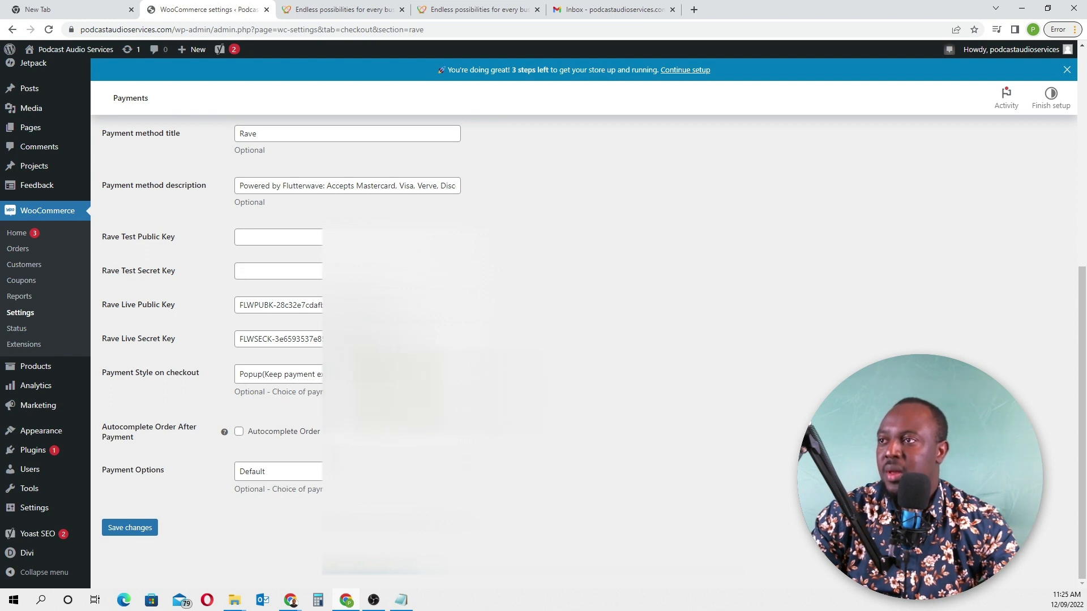
{"action": "left_click", "coordinate": [277, 374]}
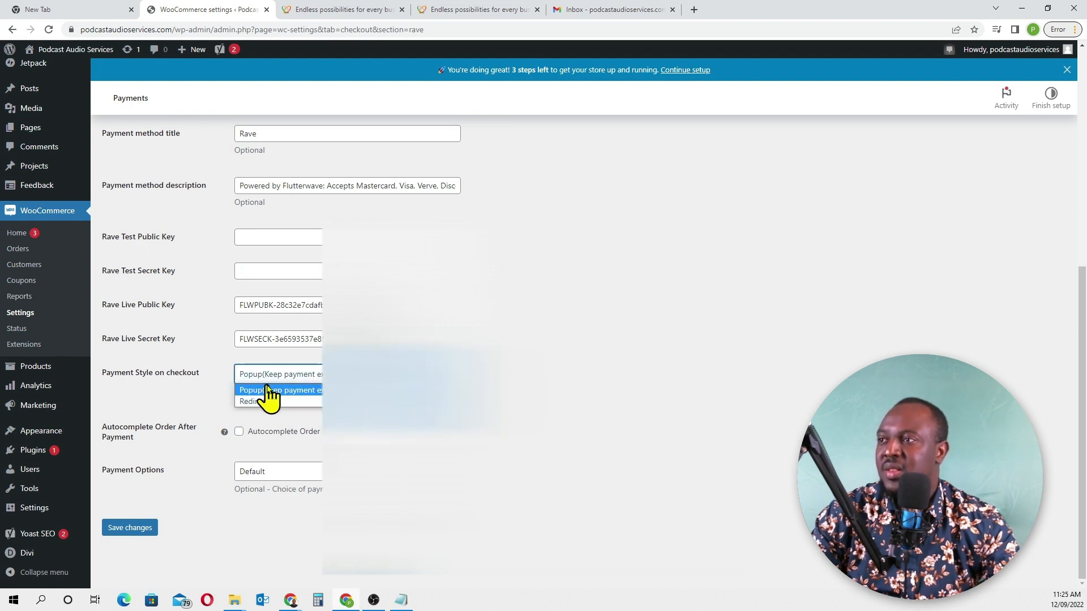
{"action": "left_click", "coordinate": [279, 390]}
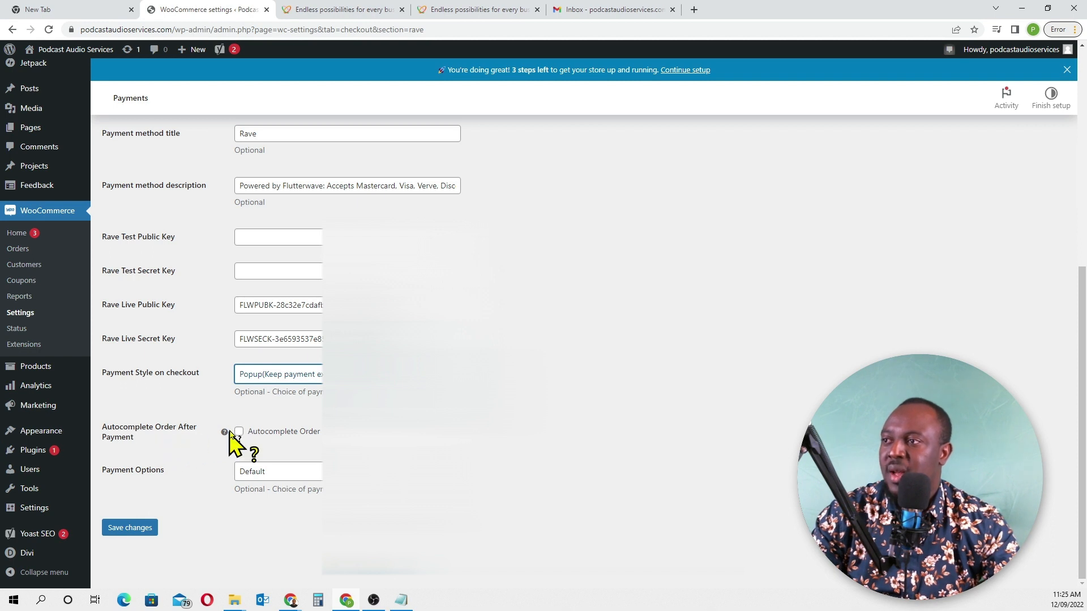
Step: Tick Autocomplete Order and keep Payment Options set to Default
{"action": "left_click", "coordinate": [238, 432]}
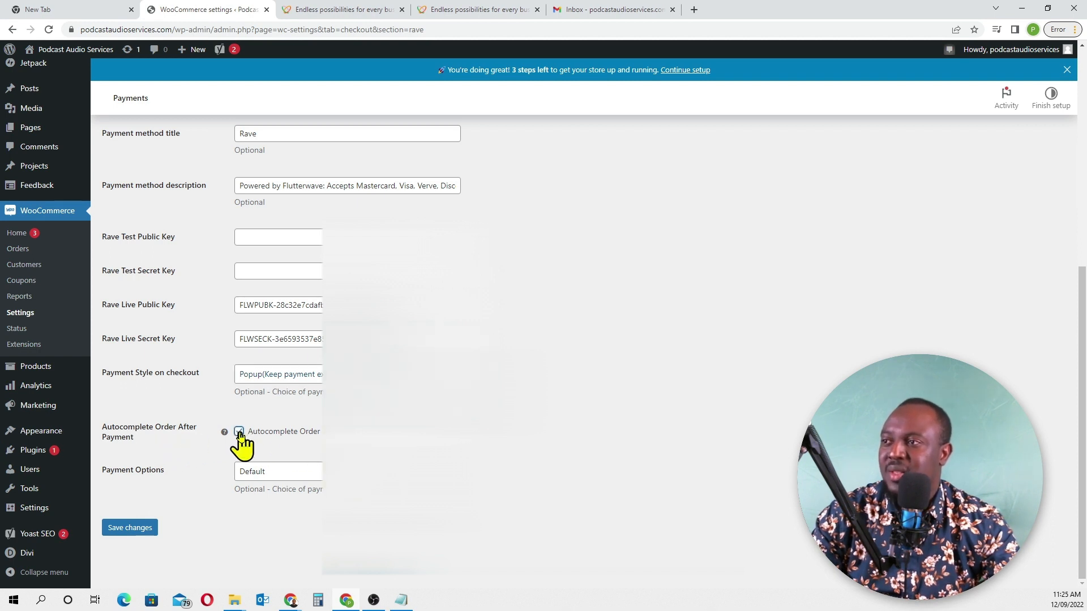
{"action": "left_click", "coordinate": [238, 430]}
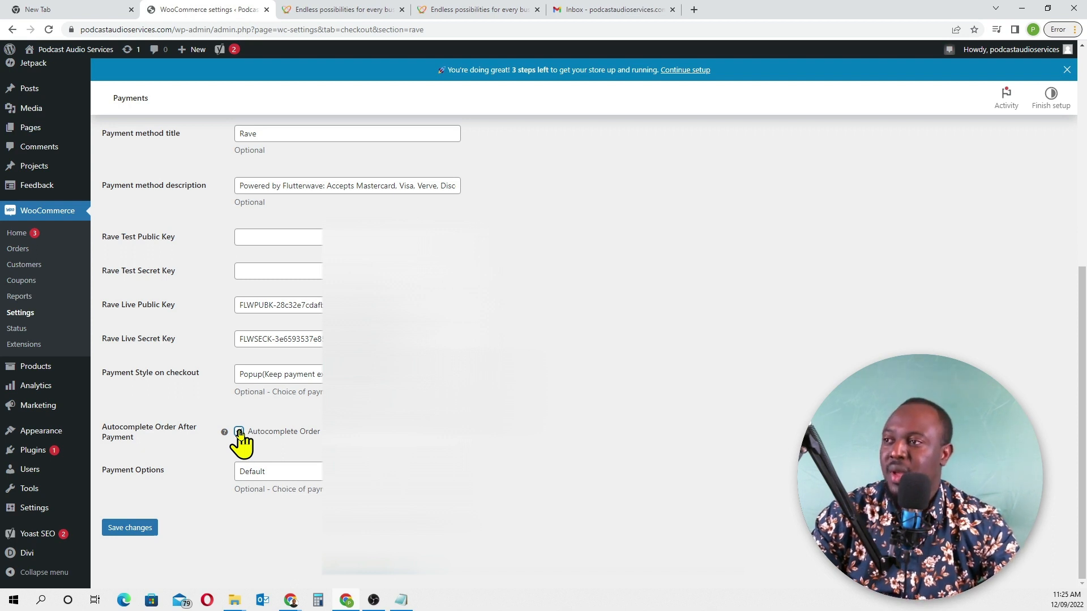
{"action": "left_click", "coordinate": [238, 432]}
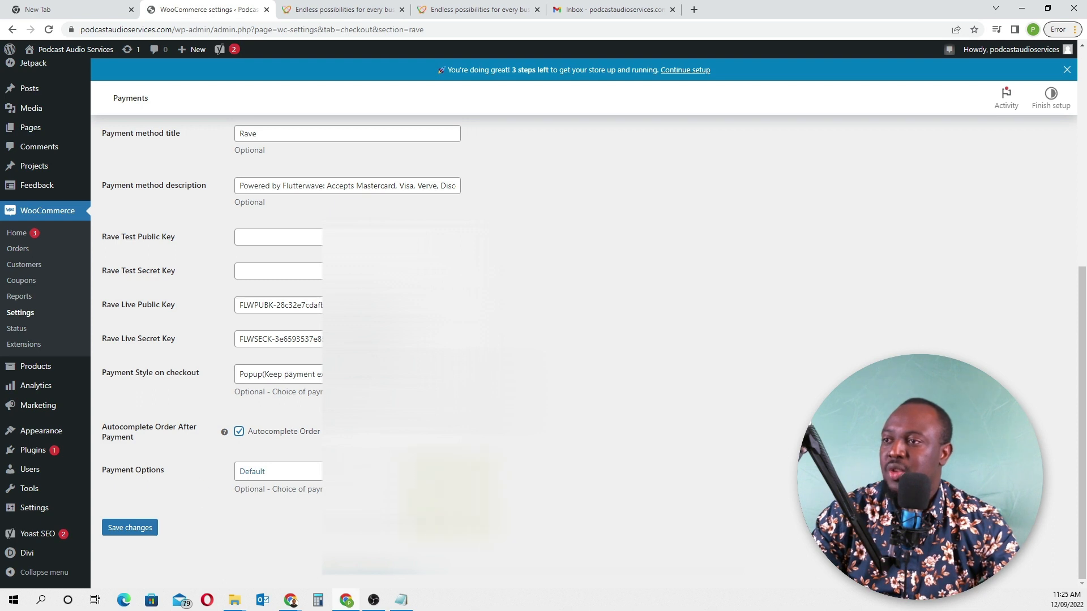
{"action": "left_click", "coordinate": [278, 472]}
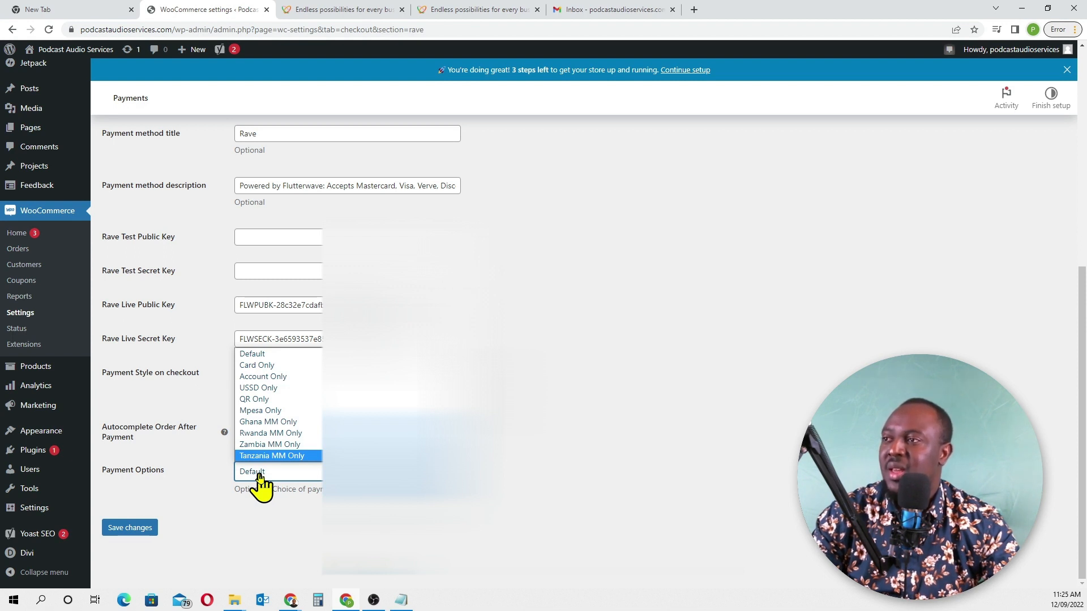
{"action": "left_click", "coordinate": [251, 472]}
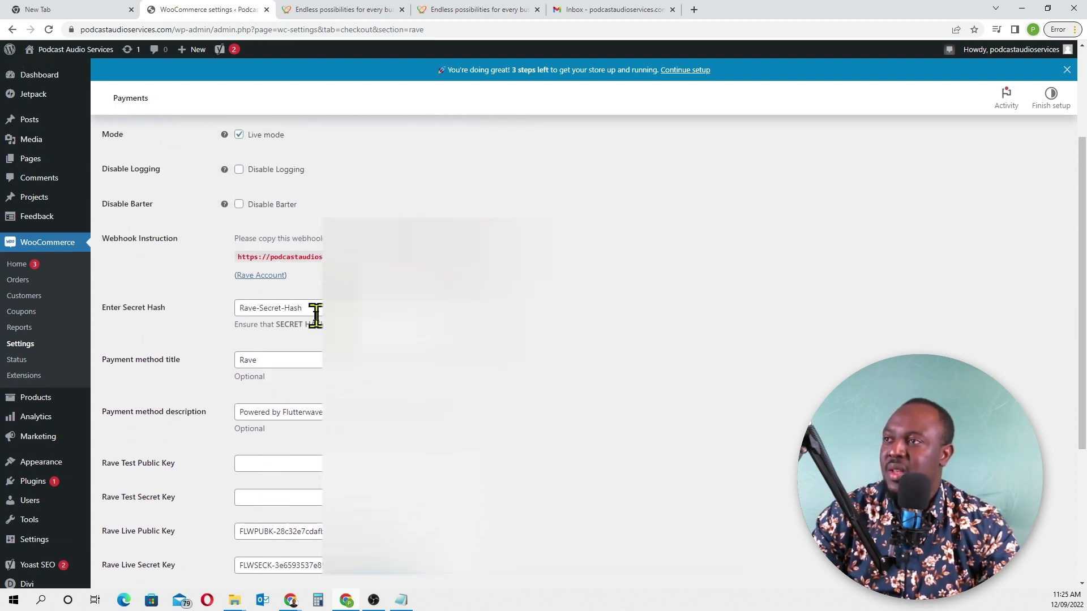
{"action": "scroll", "scroll_direction": "down", "scroll_amount": 3}
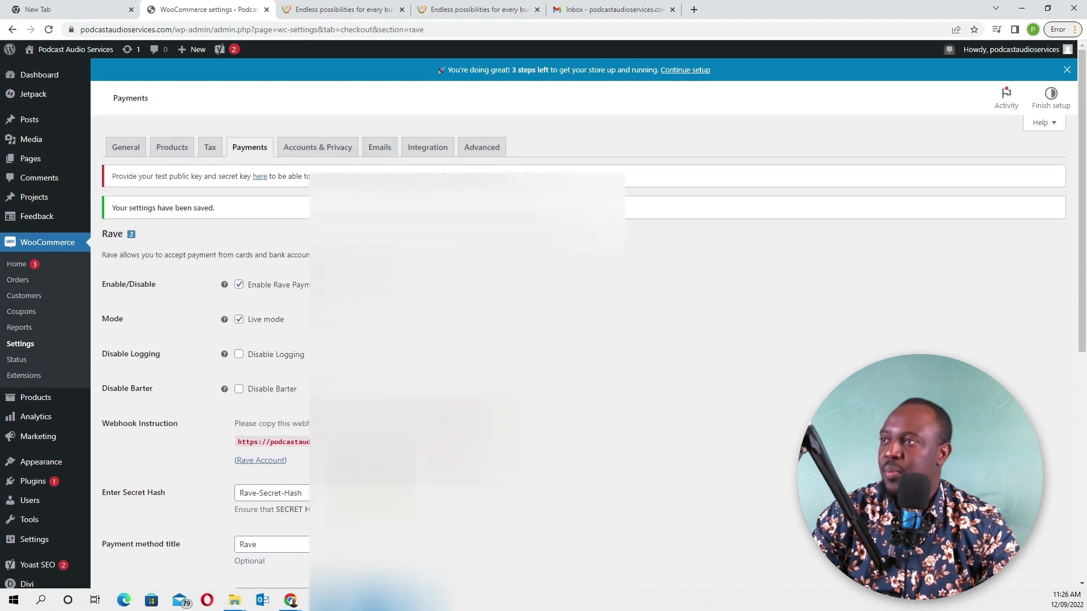
Step: Scroll through the saved Rave settings to check live mode, keys and popup checkout
{"action": "scroll", "scroll_direction": "down", "scroll_amount": 3}
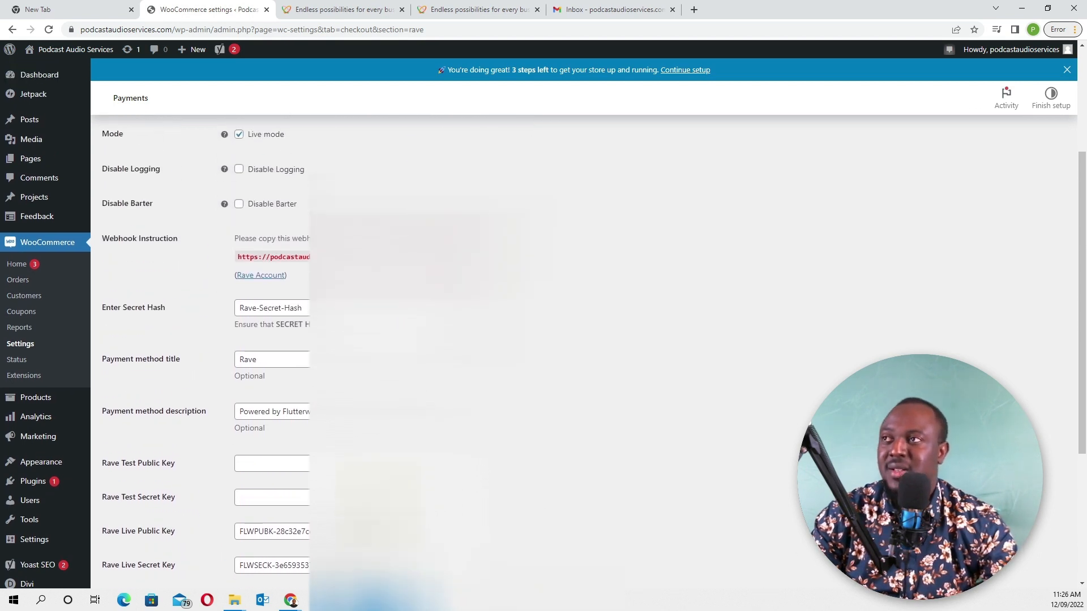
{"action": "scroll", "scroll_direction": "down", "scroll_amount": 3}
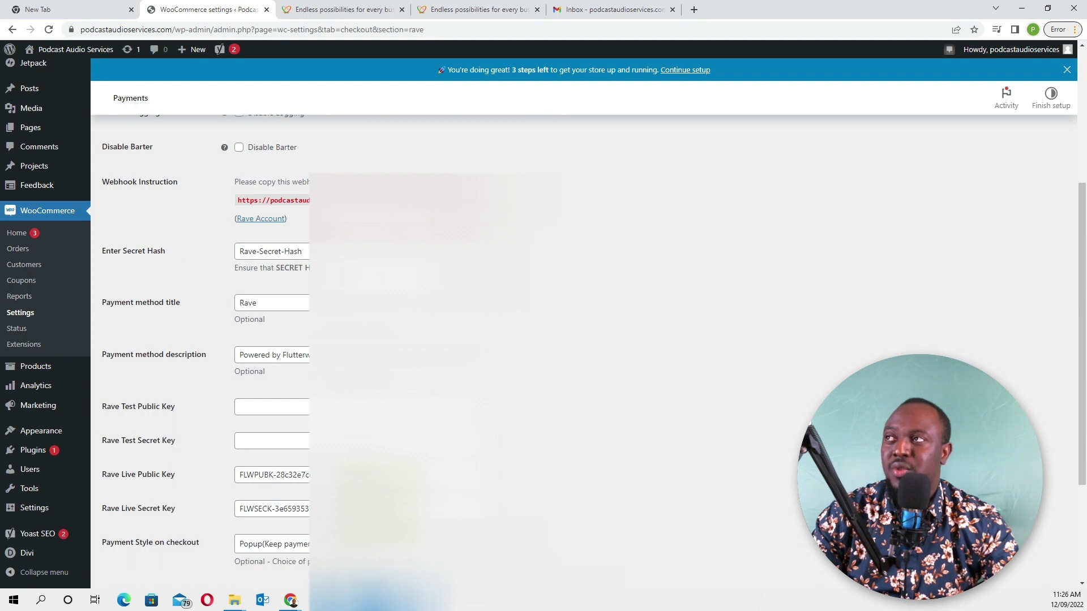